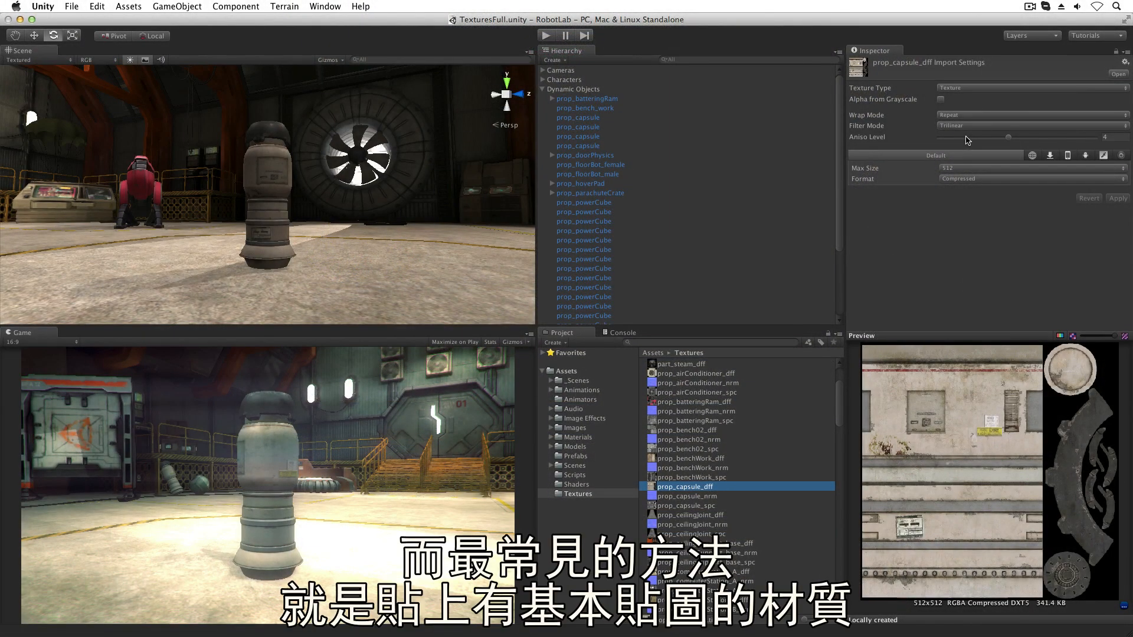
Inspect the UtechHologram, battering ram, wall panel and ribbed tube texture settings
{"action": "left_click", "coordinate": [588, 465]}
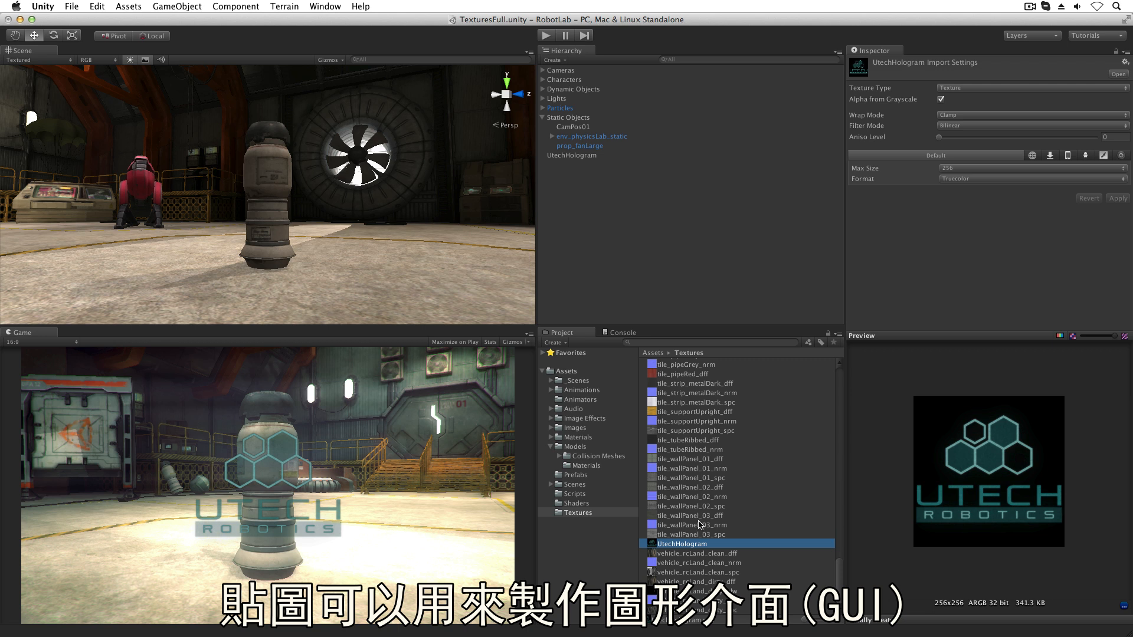
{"action": "left_click", "coordinate": [542, 89]}
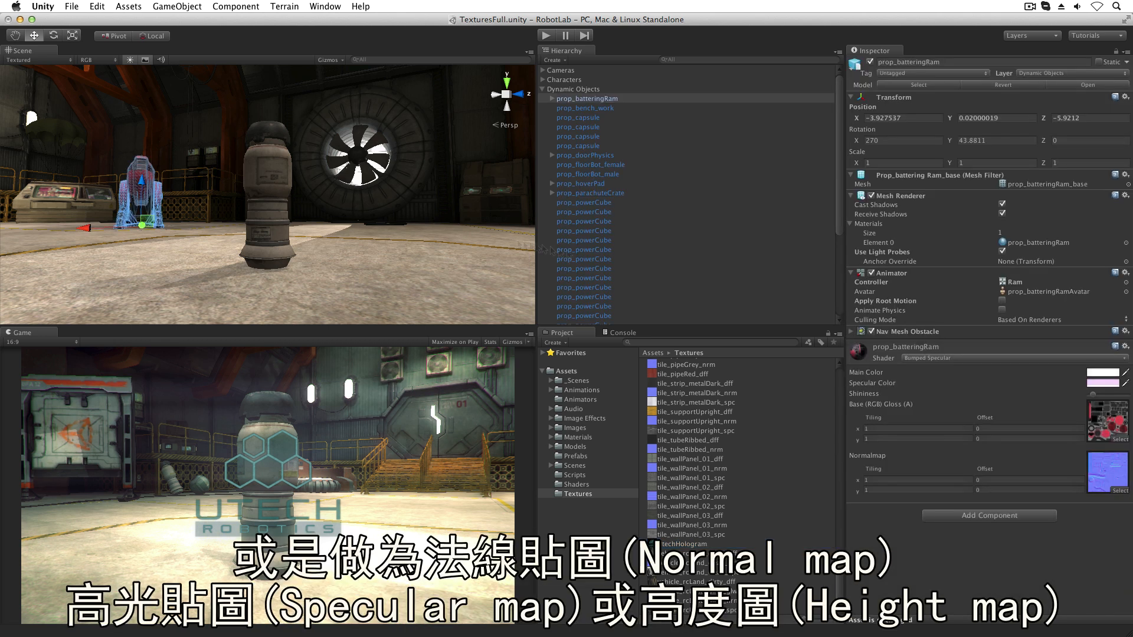
{"action": "left_click", "coordinate": [695, 486]}
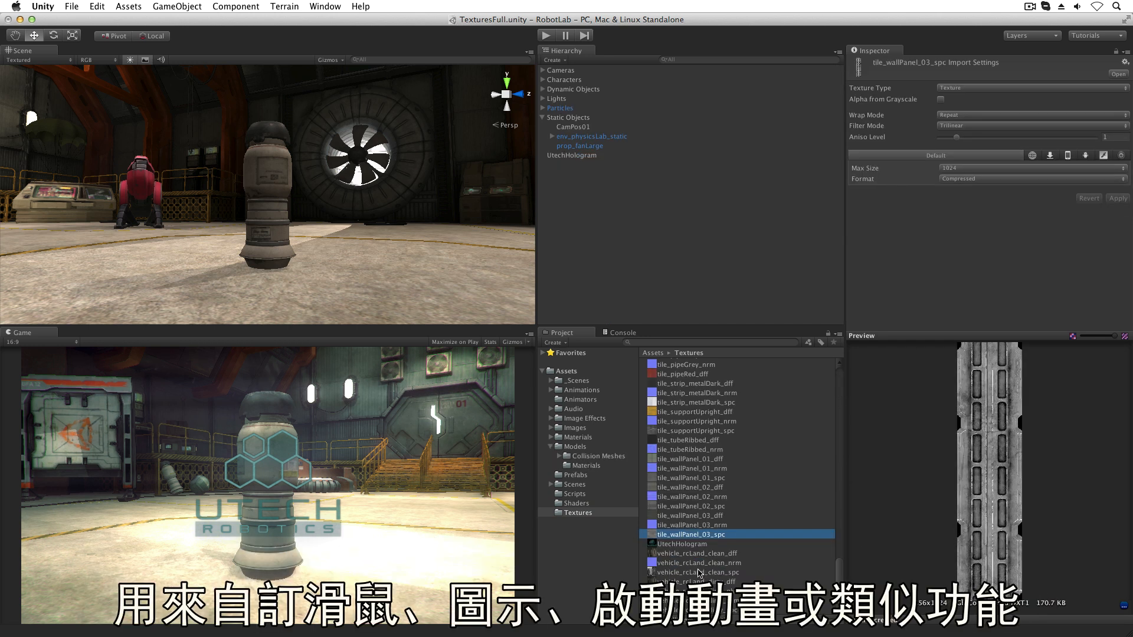
{"action": "left_click", "coordinate": [691, 505]}
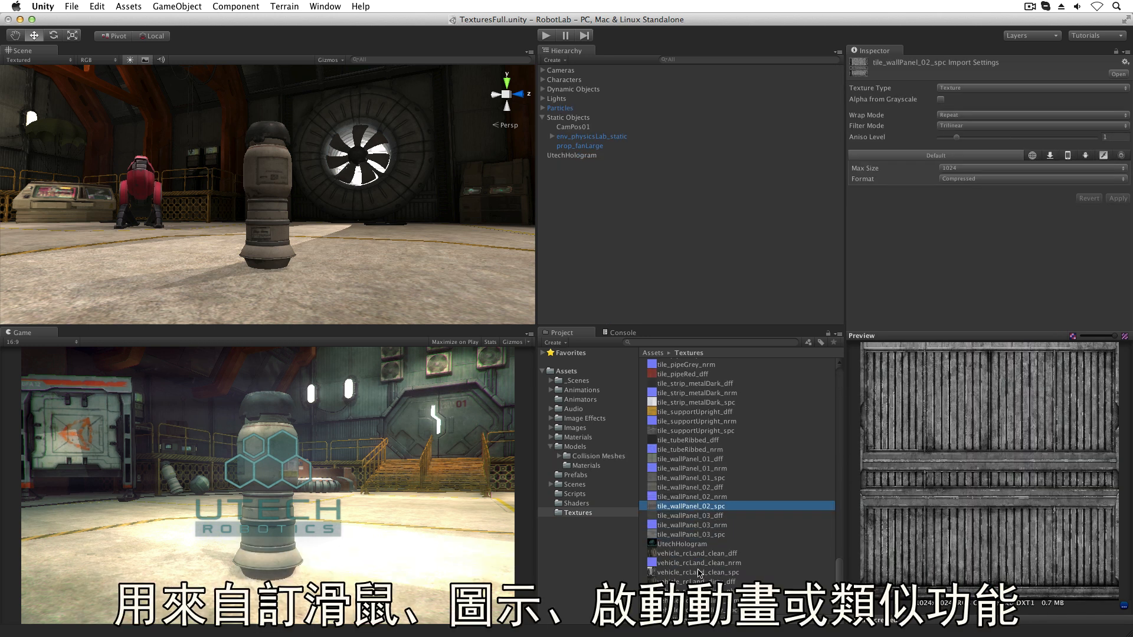
{"action": "left_click", "coordinate": [690, 487]}
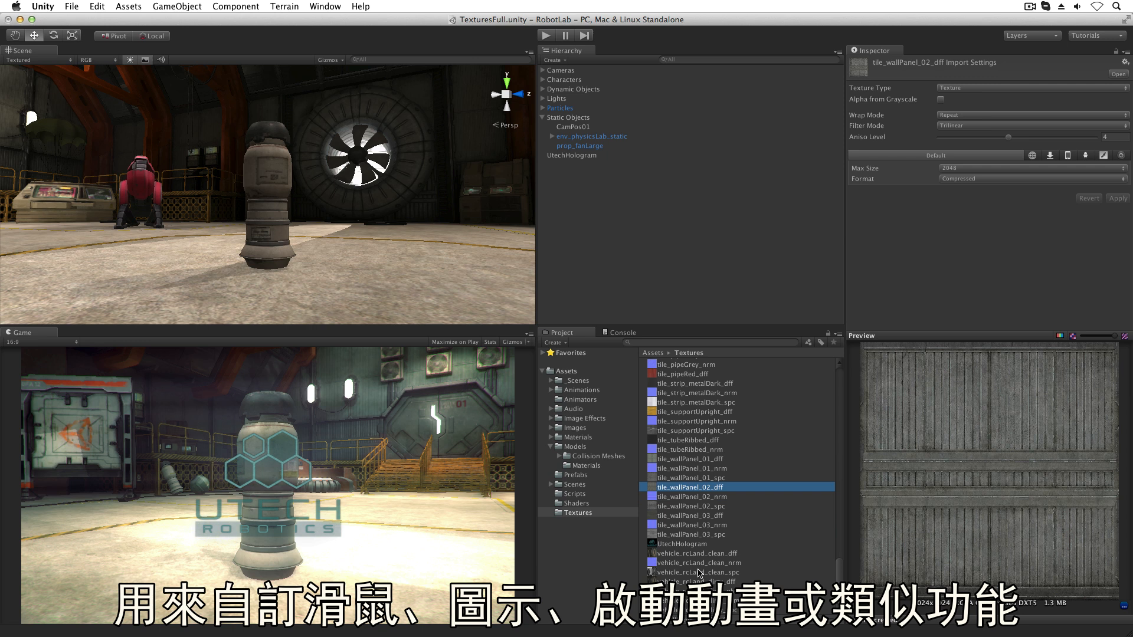
{"action": "left_click", "coordinate": [688, 458]}
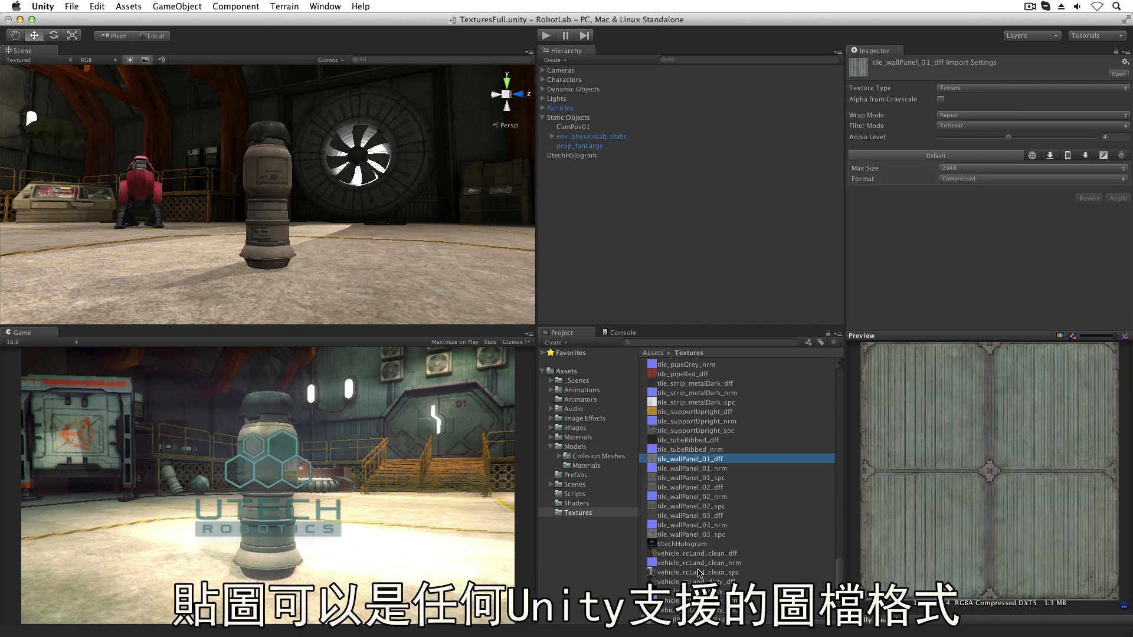
{"action": "left_click", "coordinate": [687, 440]}
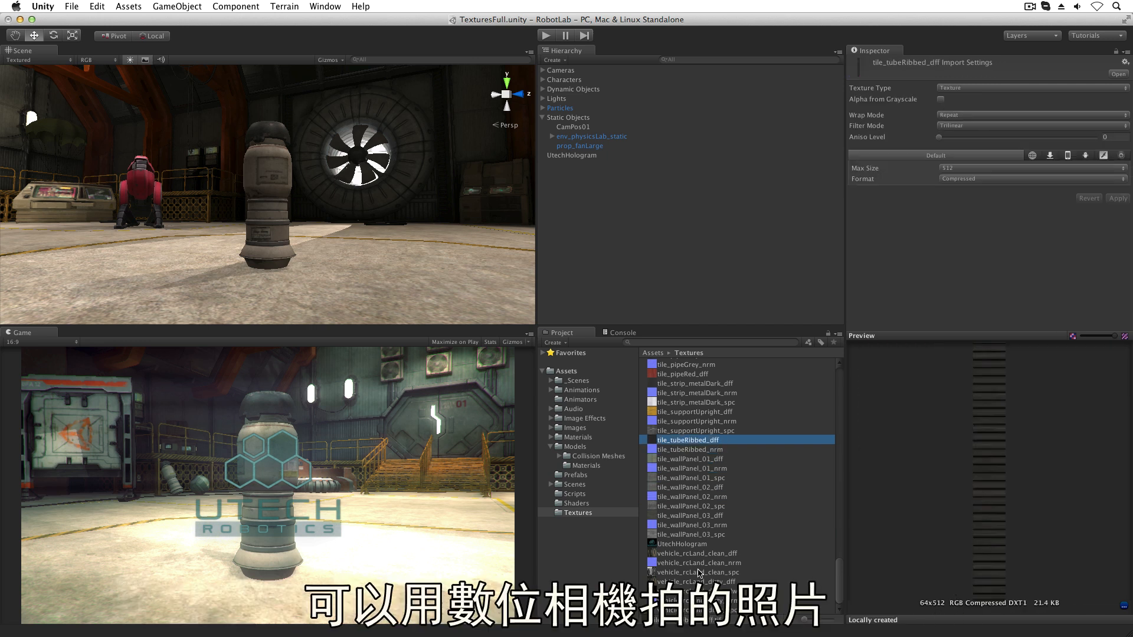
Check tile_supportUpright_dff, select the capsule prop, and open prop_capsule_dff in Photoshop
{"action": "left_click", "coordinate": [695, 411]}
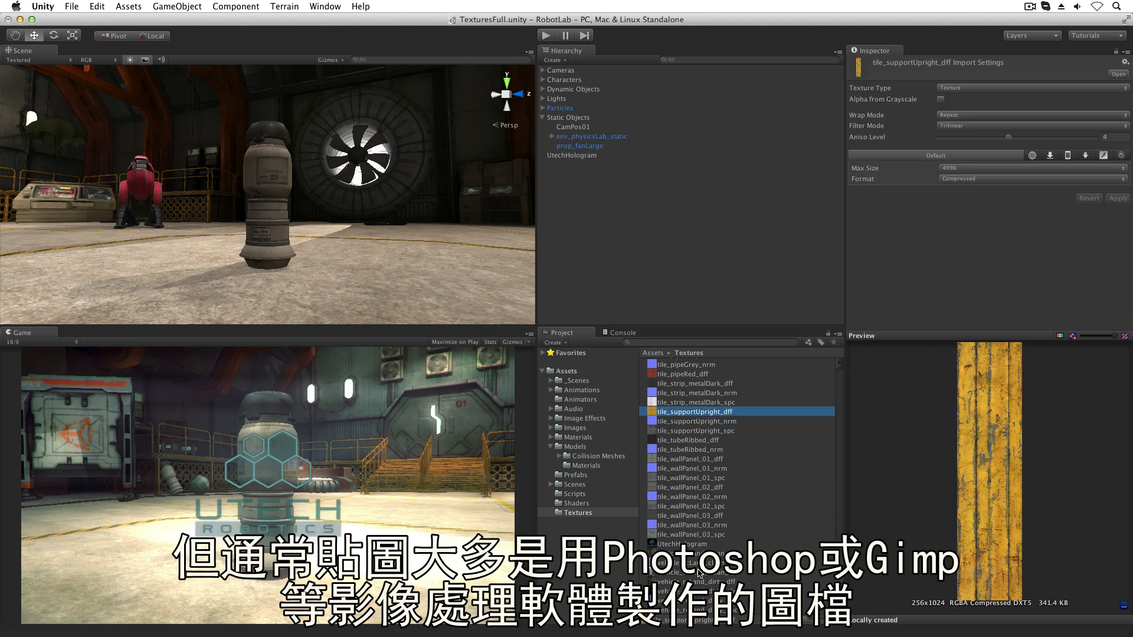
{"action": "left_click", "coordinate": [681, 543]}
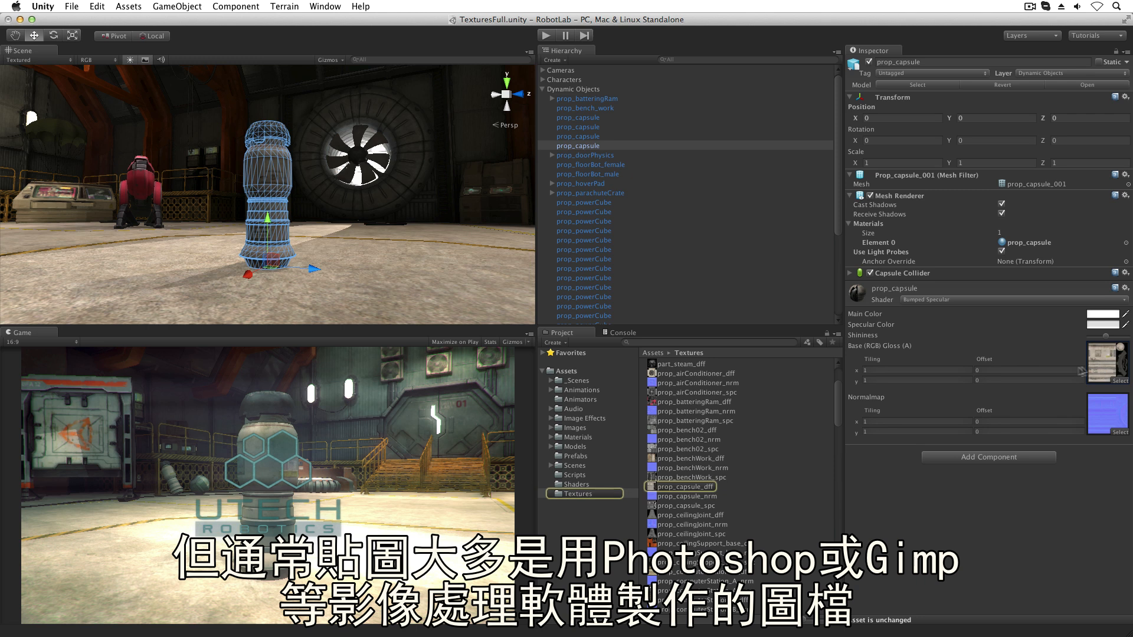
{"action": "double_click", "coordinate": [685, 487]}
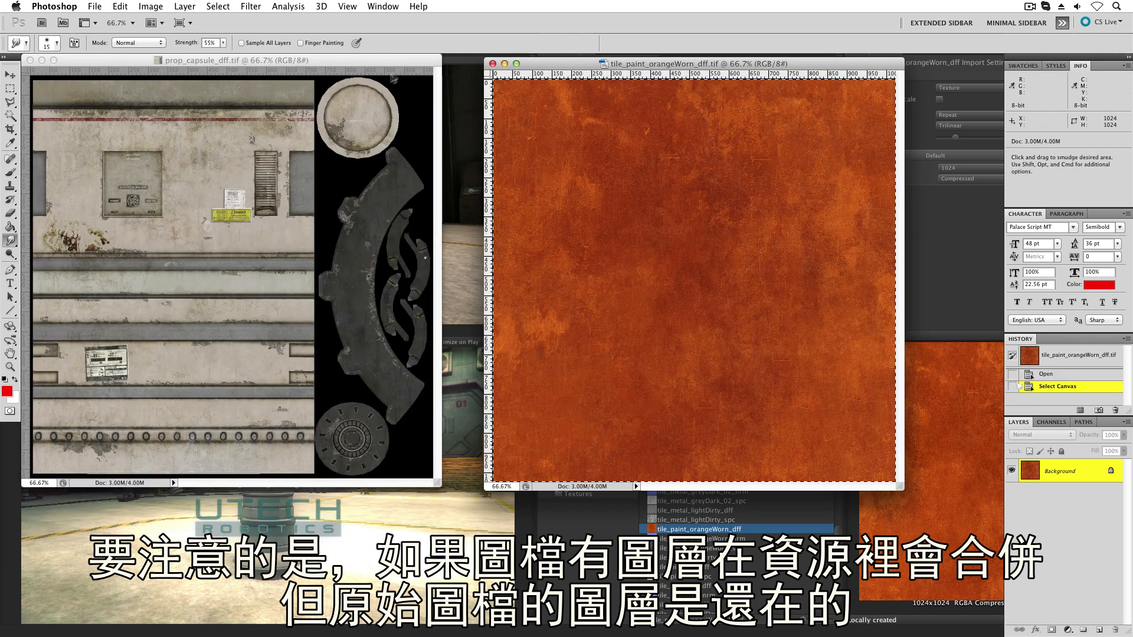
Close the Photoshop images and return to Unity's top-level Assets folder
{"action": "left_click", "coordinate": [1038, 435]}
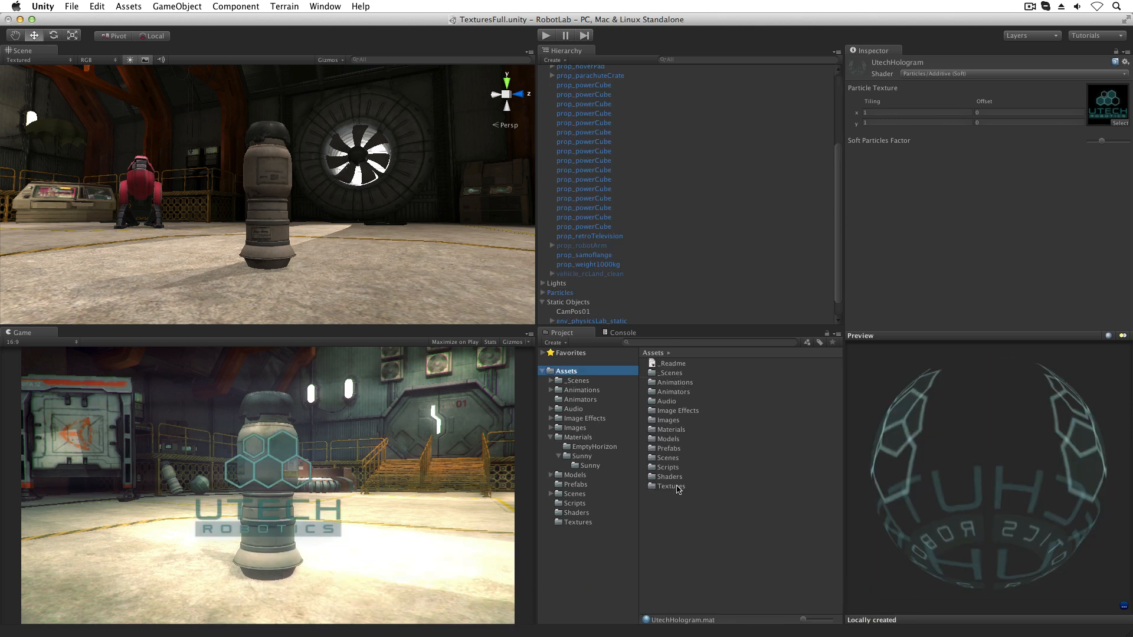
Open the Textures folder and select prop_capsule to show its Bumped Specular material
{"action": "left_click", "coordinate": [672, 486]}
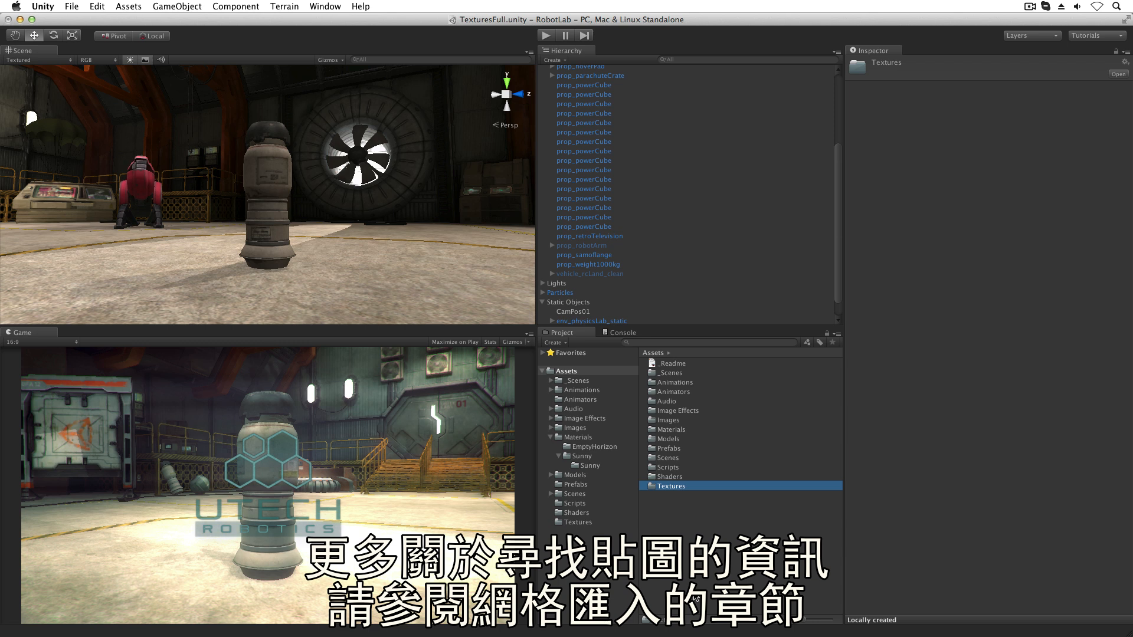
{"action": "left_click", "coordinate": [578, 145]}
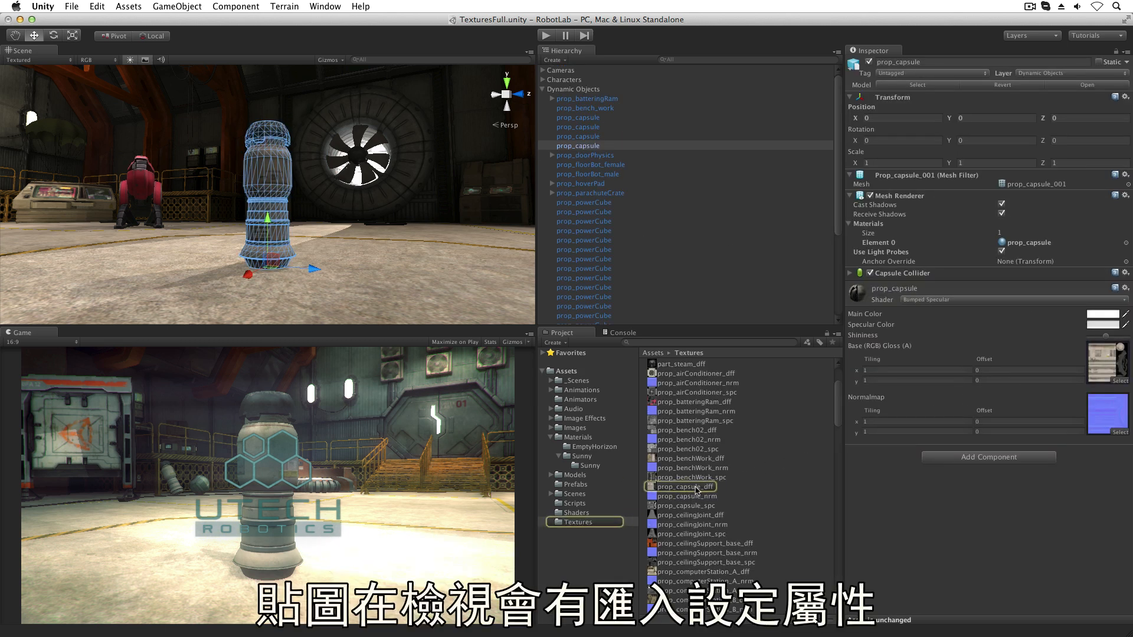
Select prop_capsule_dff, switch Texture Type to Advanced, then back to Texture
{"action": "left_click", "coordinate": [686, 486]}
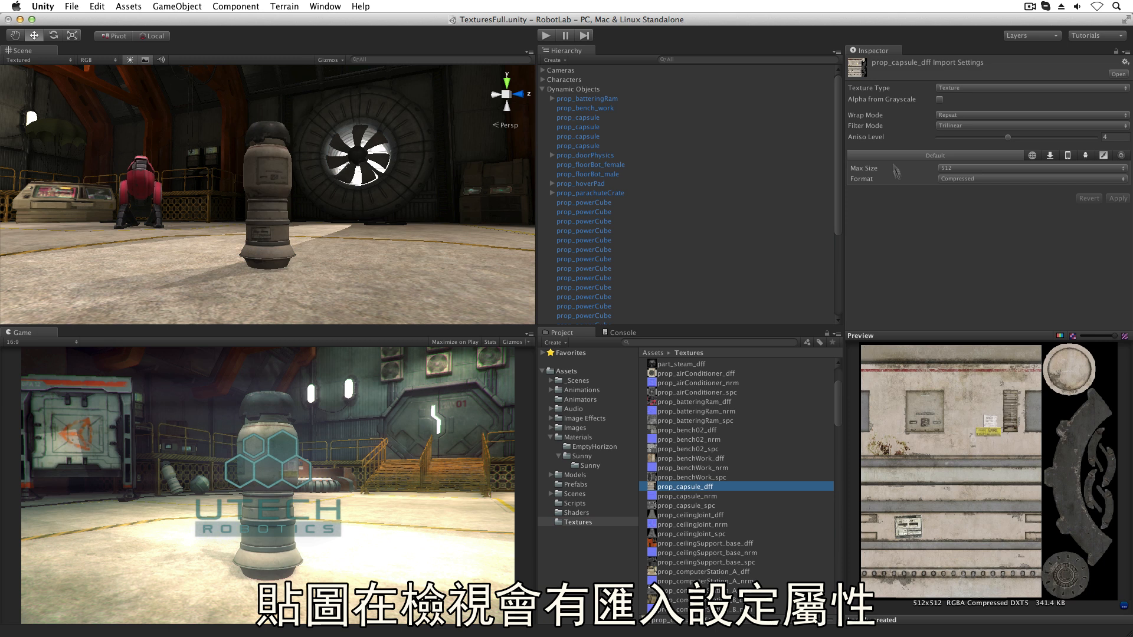
{"action": "left_click", "coordinate": [1032, 88]}
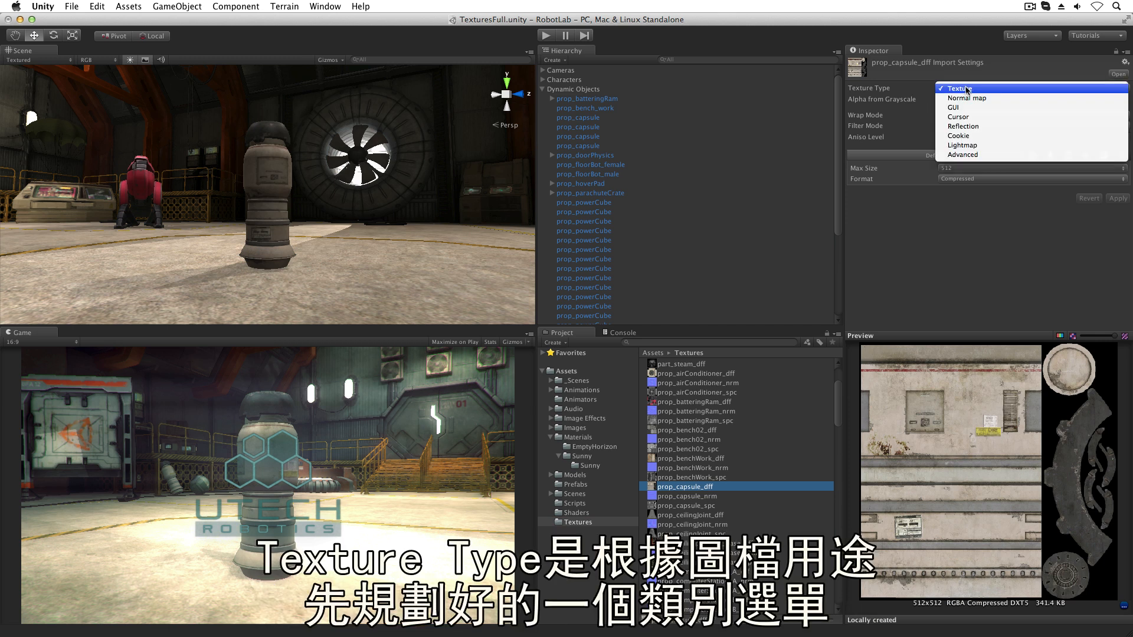
{"action": "mouse_move", "coordinate": [983, 89]}
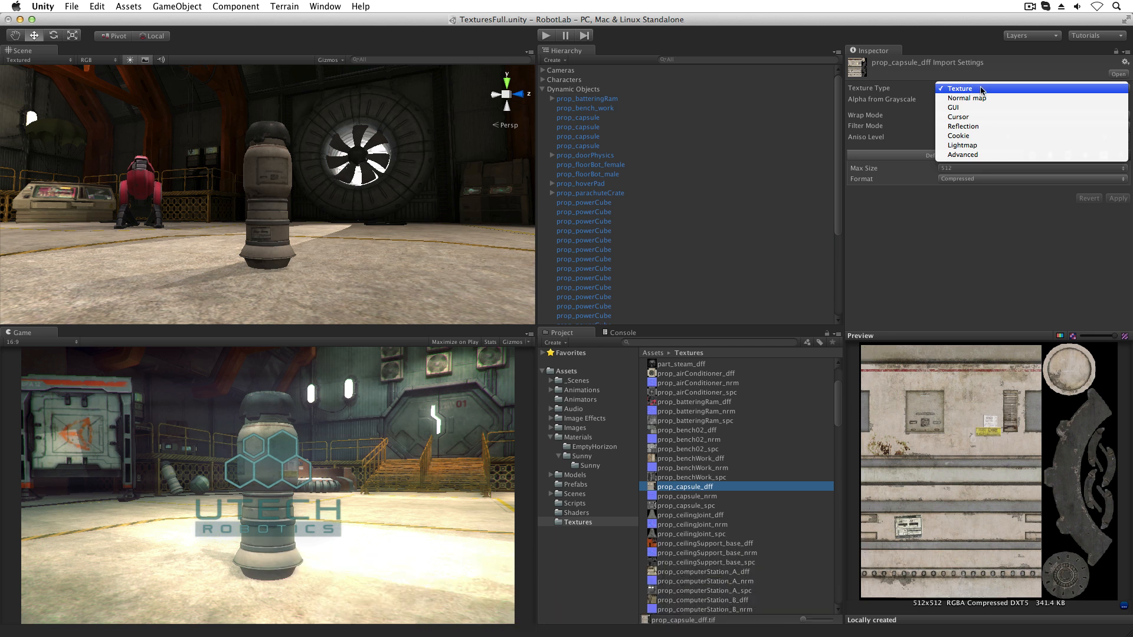
{"action": "left_click", "coordinate": [959, 88]}
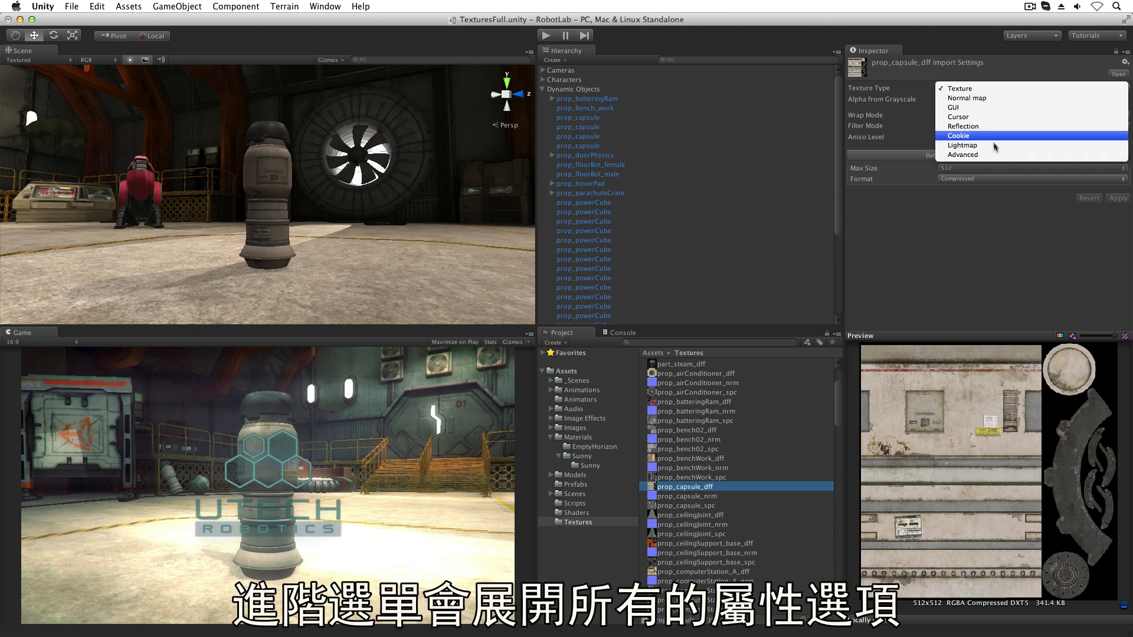
{"action": "left_click", "coordinate": [963, 155]}
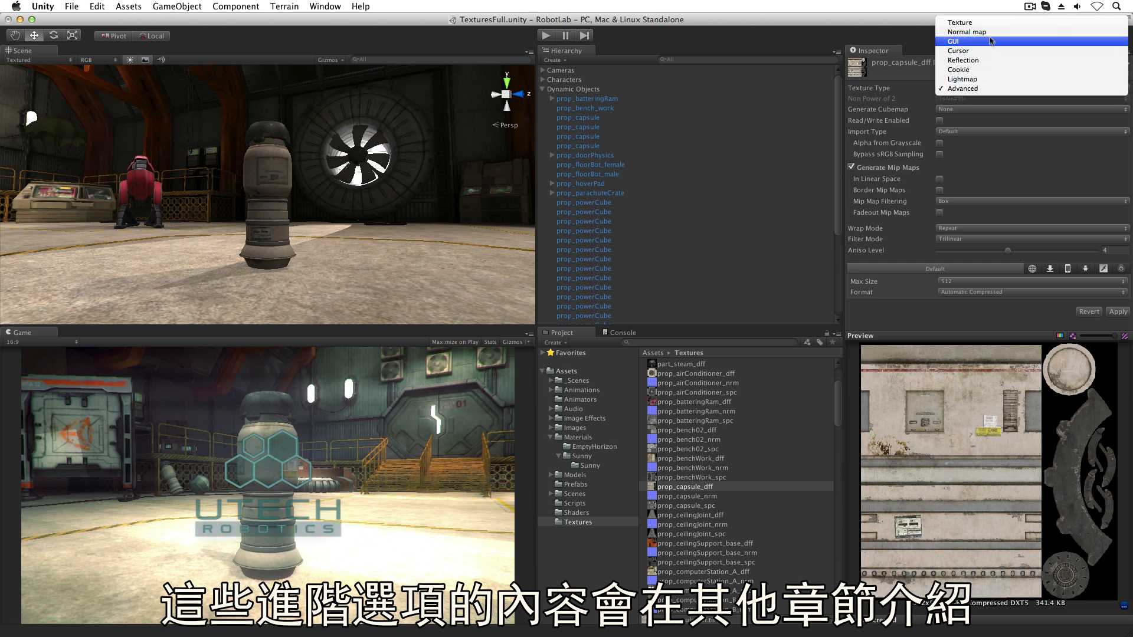
{"action": "left_click", "coordinate": [959, 23]}
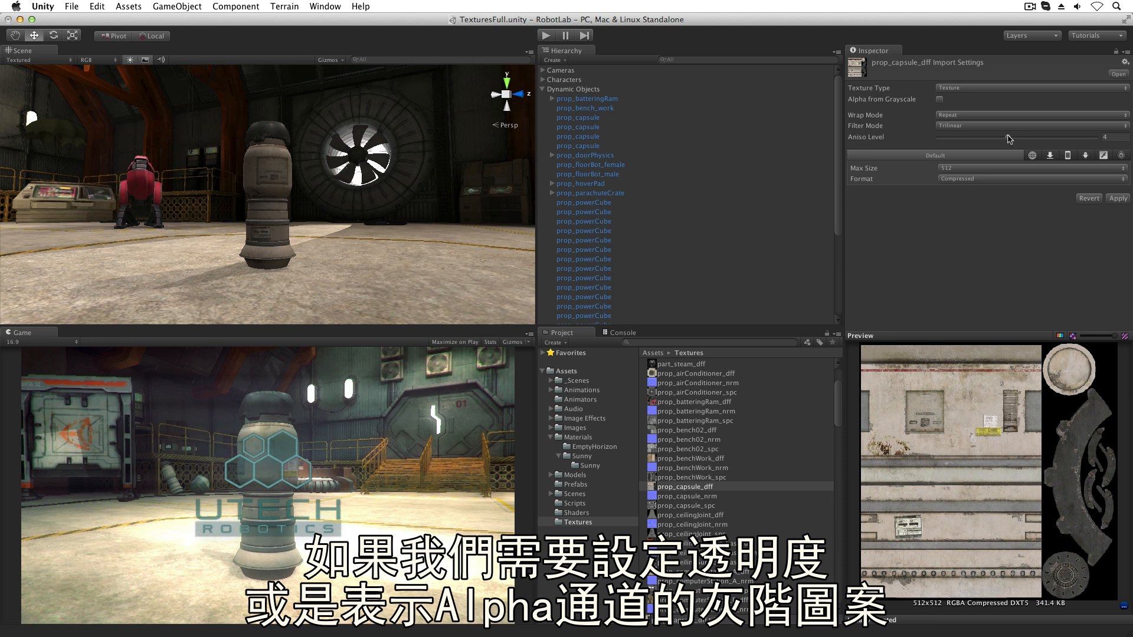
{"action": "mouse_move", "coordinate": [1004, 131]}
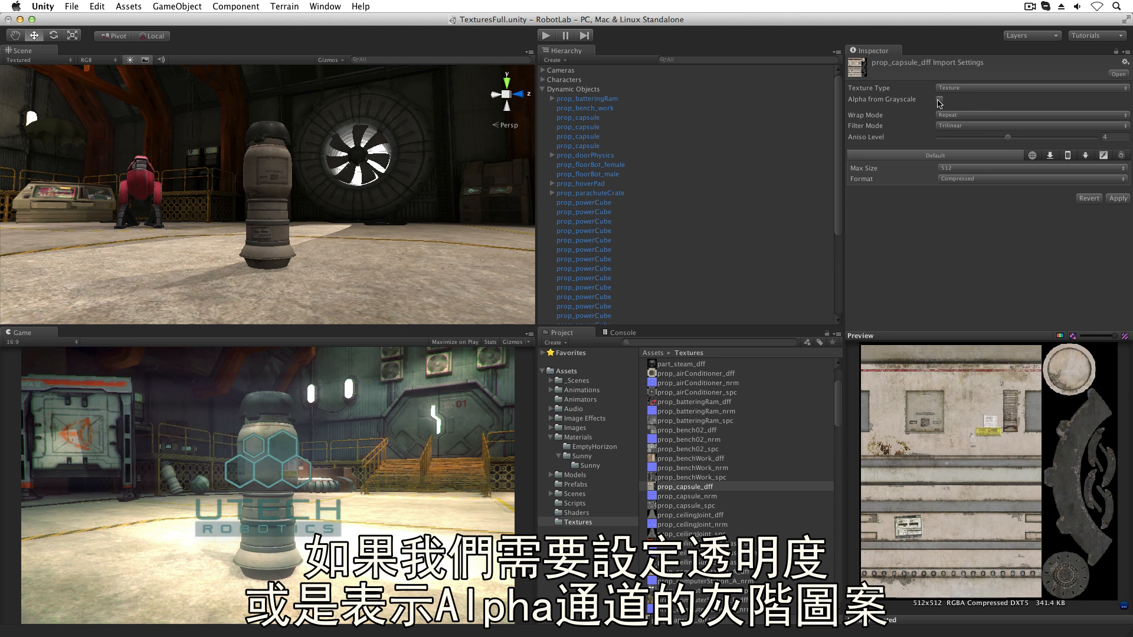
Apply Alpha from Grayscale to make the capsule translucent, then uncheck it
{"action": "left_click", "coordinate": [940, 99]}
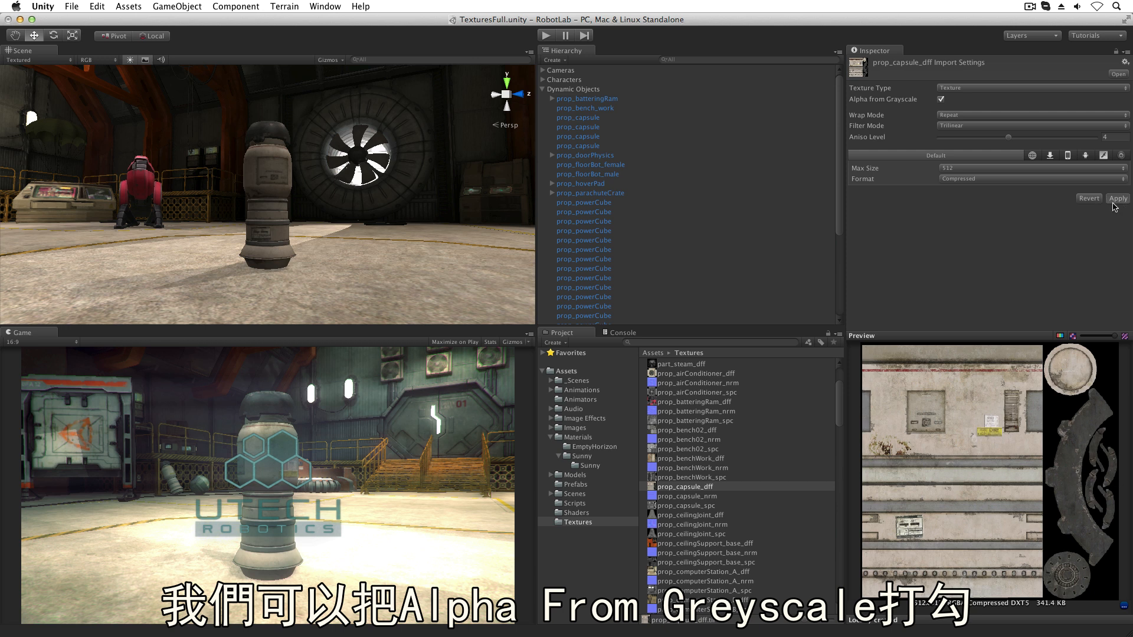
{"action": "left_click", "coordinate": [1118, 198]}
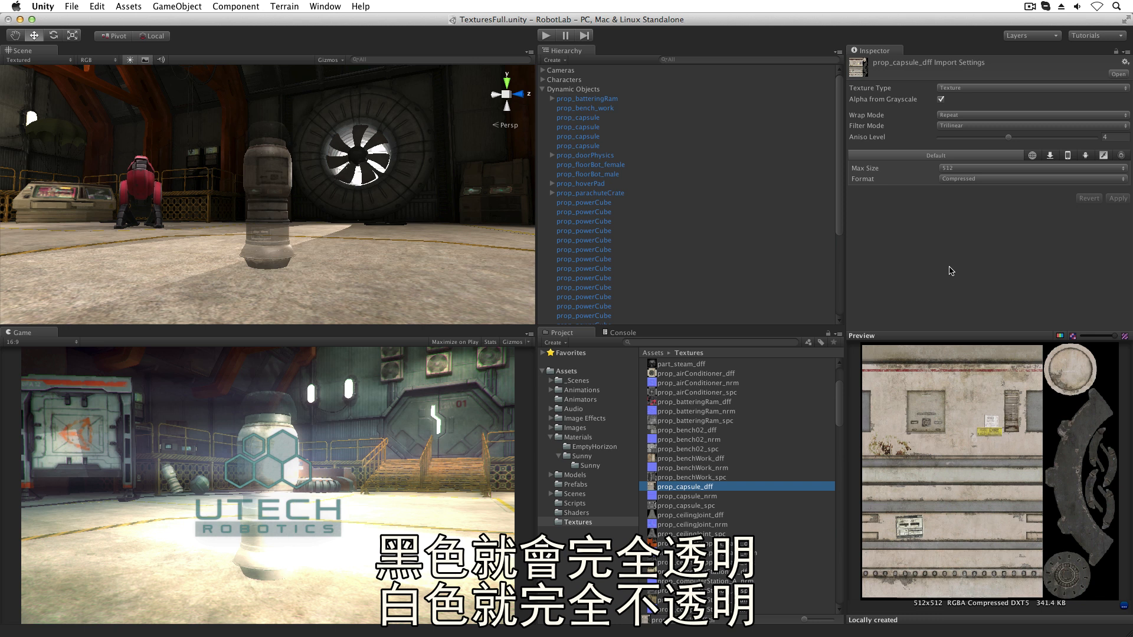
{"action": "left_click", "coordinate": [1031, 114]}
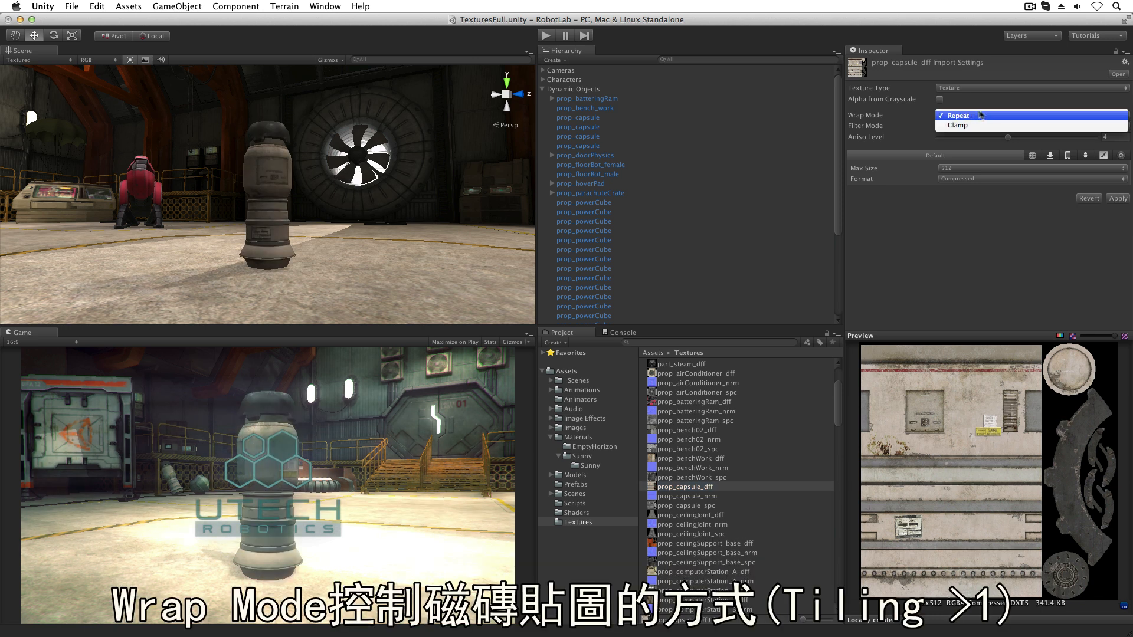
{"action": "mouse_move", "coordinate": [1027, 117]}
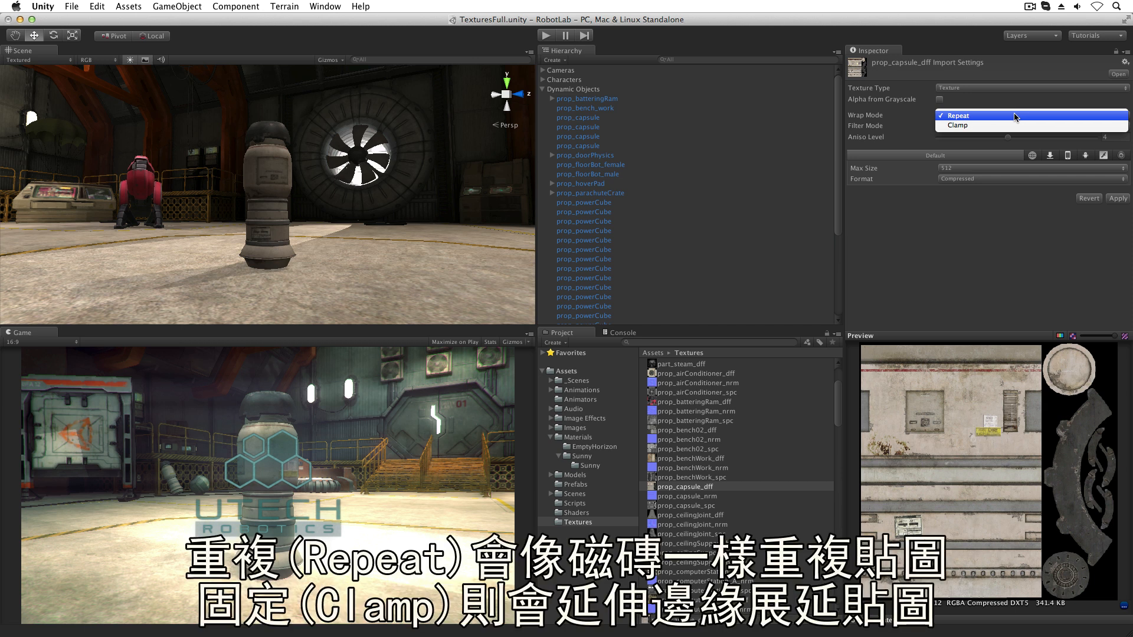
Change prop_capsule_dff's Wrap Mode from Repeat to Clamp and view Filter Mode options
{"action": "left_click", "coordinate": [958, 125]}
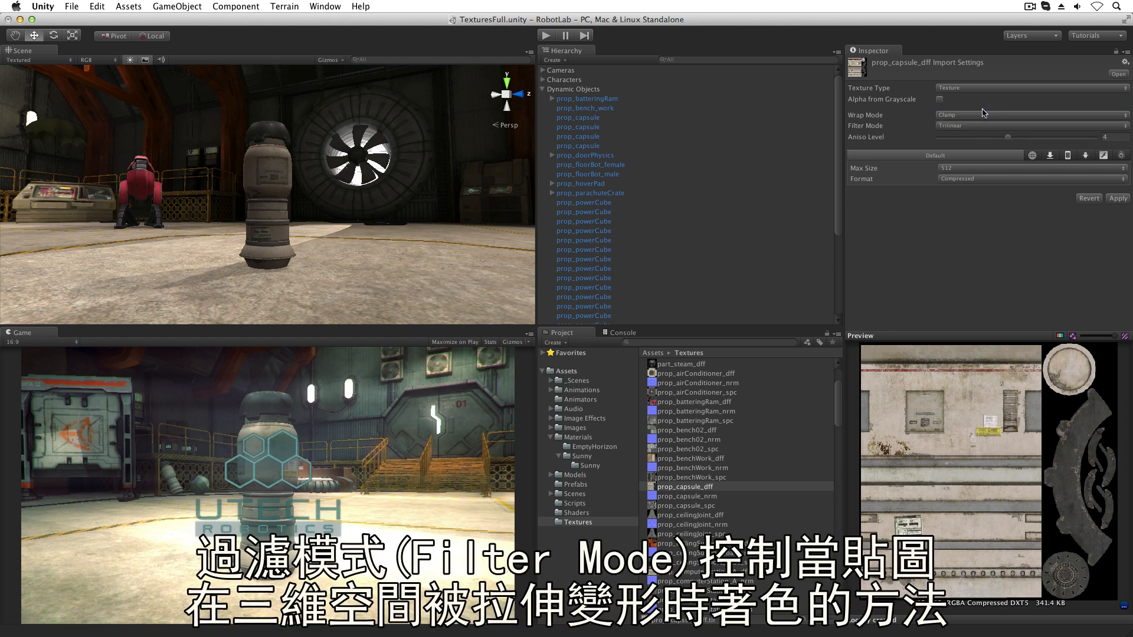
{"action": "left_click", "coordinate": [1031, 125]}
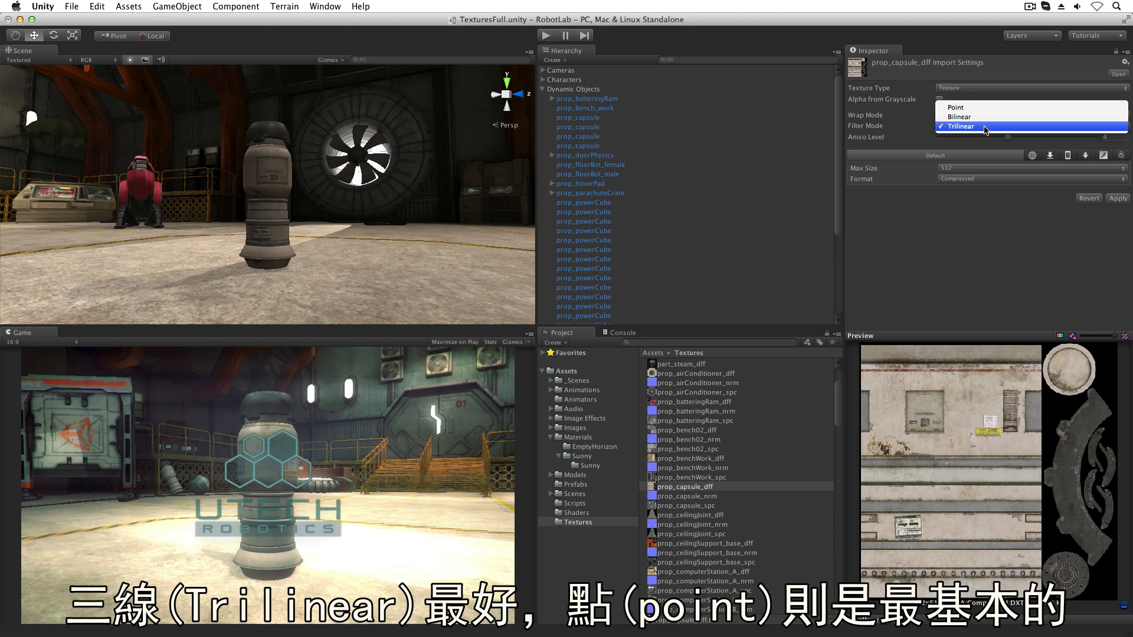
Keep Trilinear filtering and adjust Aniso Level, trying 2 and then 4
{"action": "left_click", "coordinate": [960, 126]}
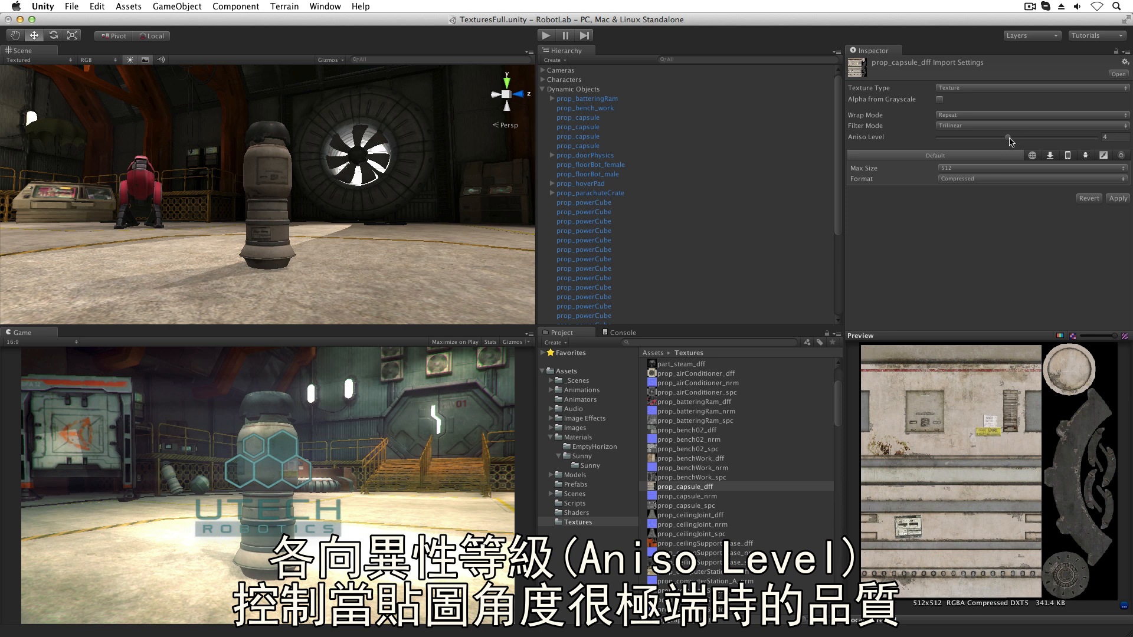
{"action": "left_click_drag", "start_coordinate": [1008, 139], "coordinate": [973, 139]}
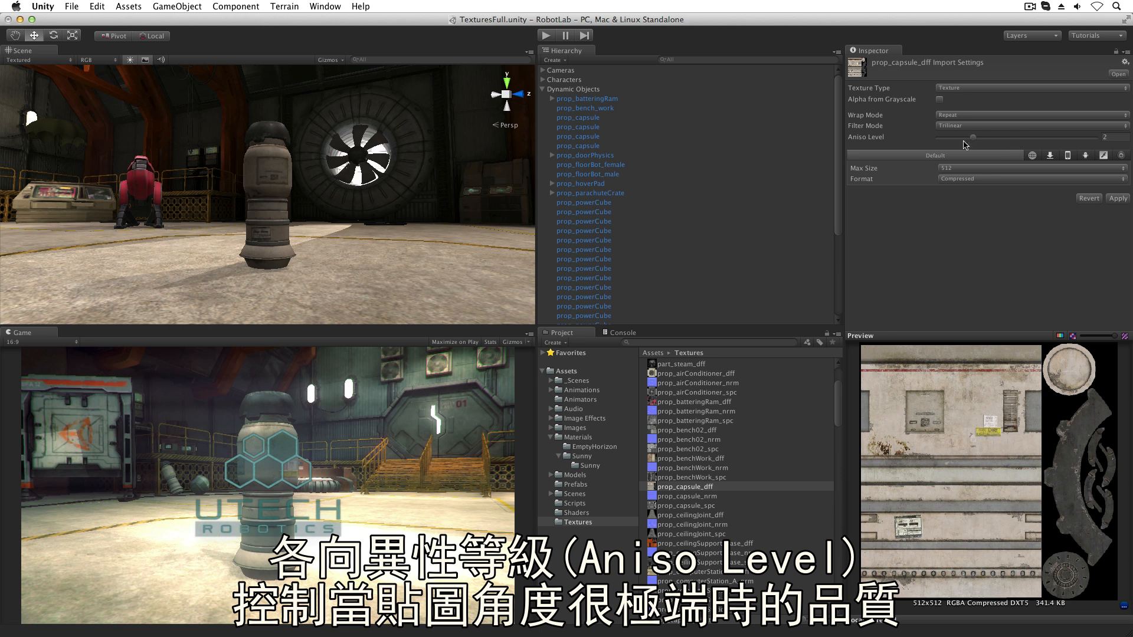
{"action": "left_click_drag", "start_coordinate": [974, 138], "coordinate": [1048, 137]}
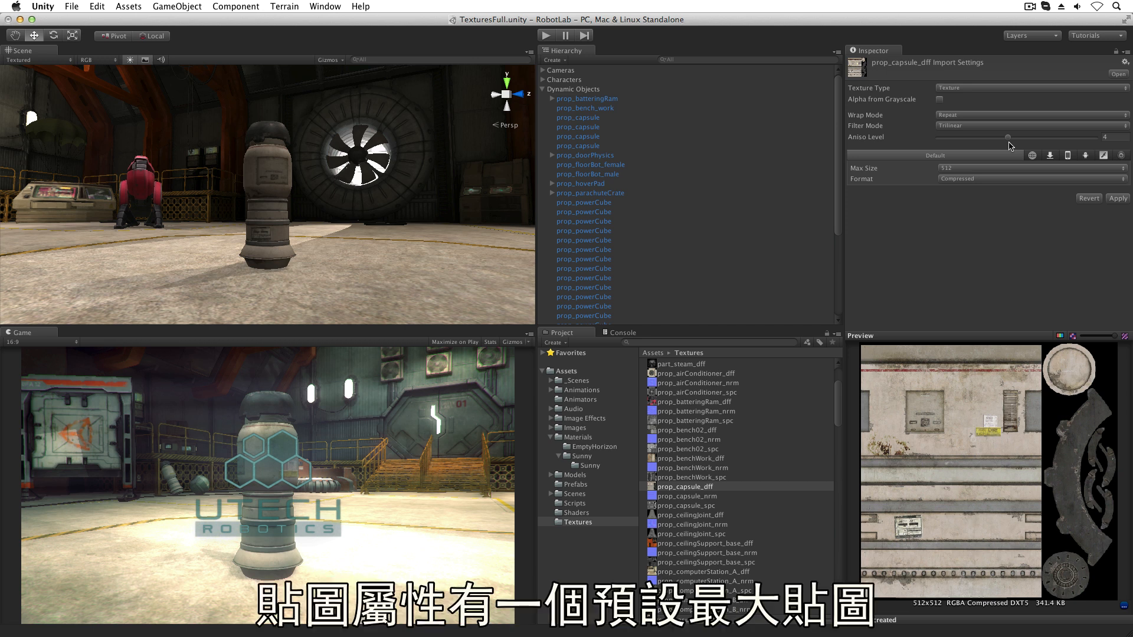
{"action": "mouse_move", "coordinate": [991, 159]}
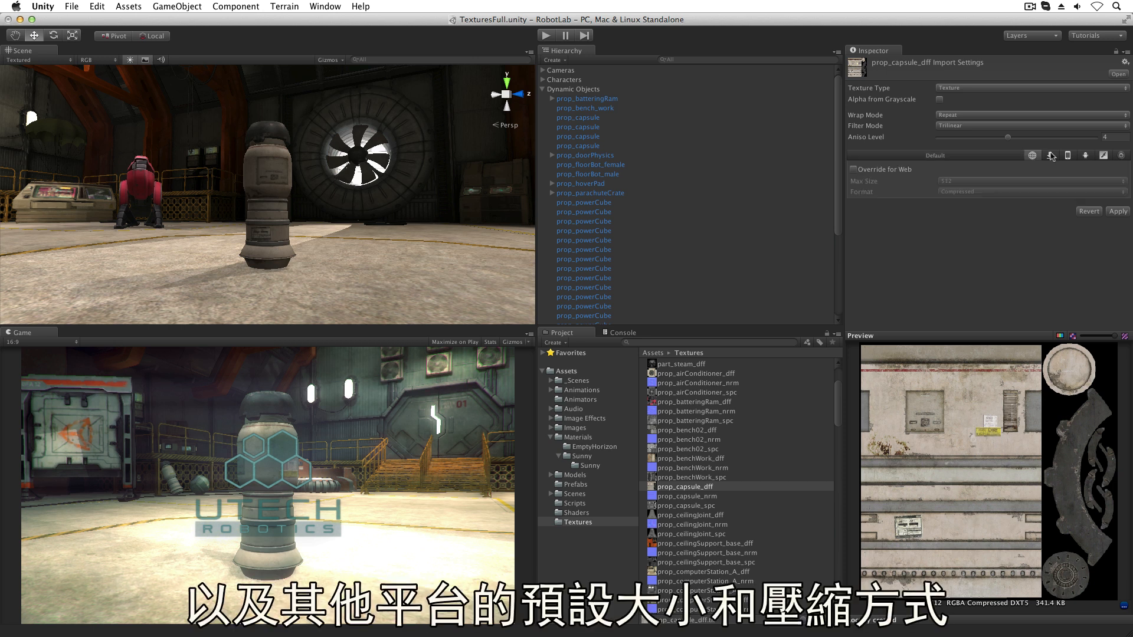
View the iPhone and FlashPlayer overrides, then the Default Max Size choices
{"action": "left_click", "coordinate": [1067, 155]}
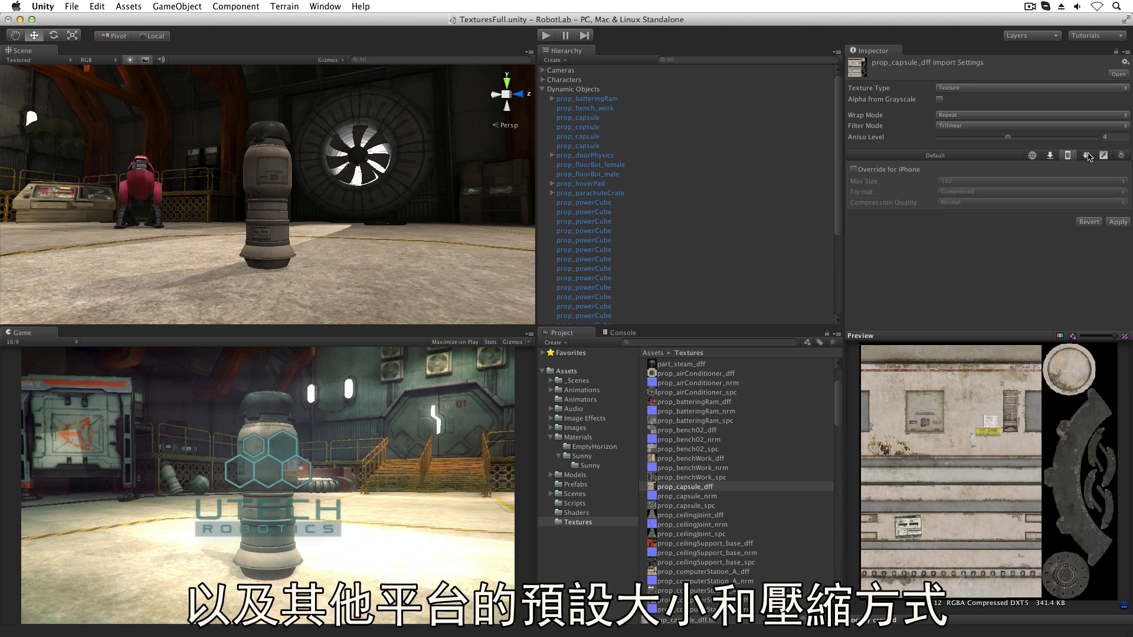
{"action": "left_click", "coordinate": [1103, 155]}
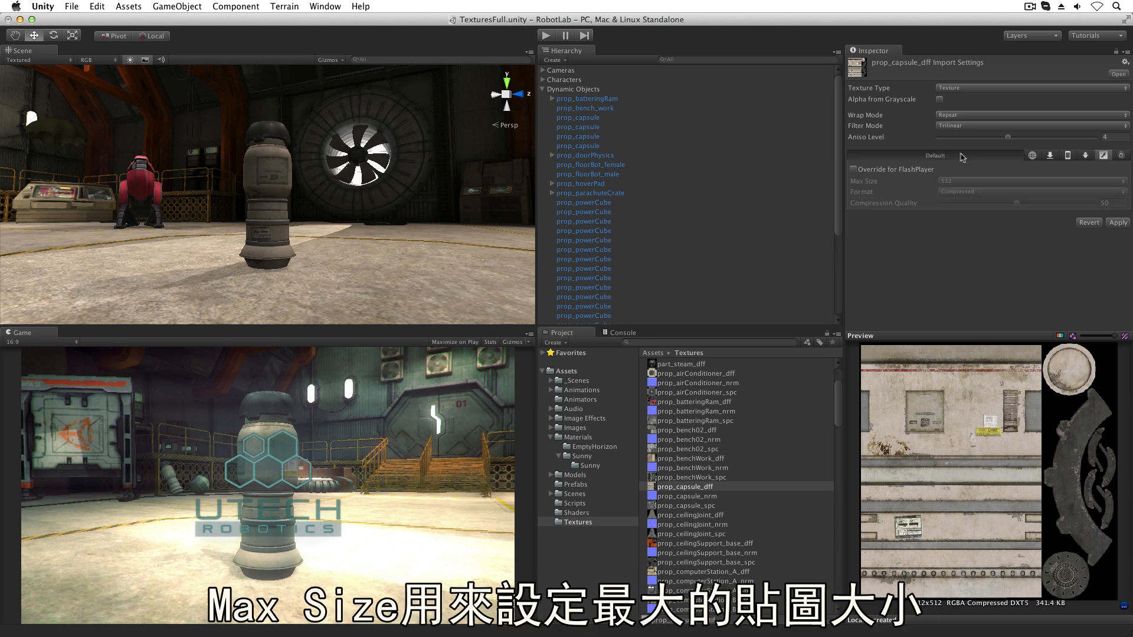
{"action": "left_click", "coordinate": [1031, 181]}
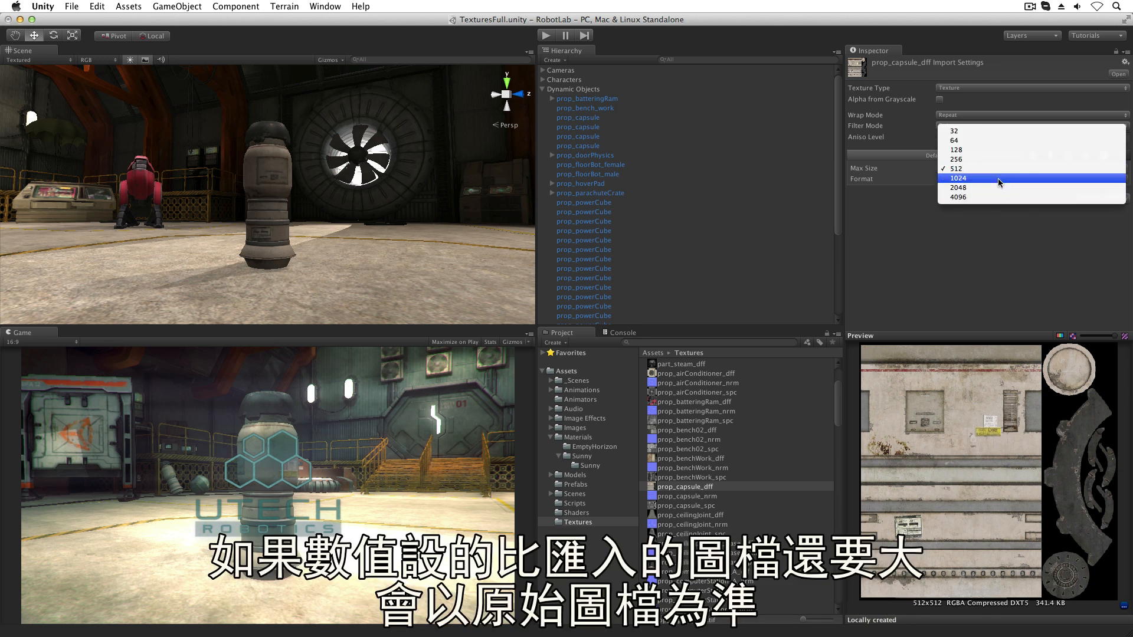
Try Max Size 1024, apply 64, and restore 512, then view the Format options
{"action": "left_click", "coordinate": [958, 178]}
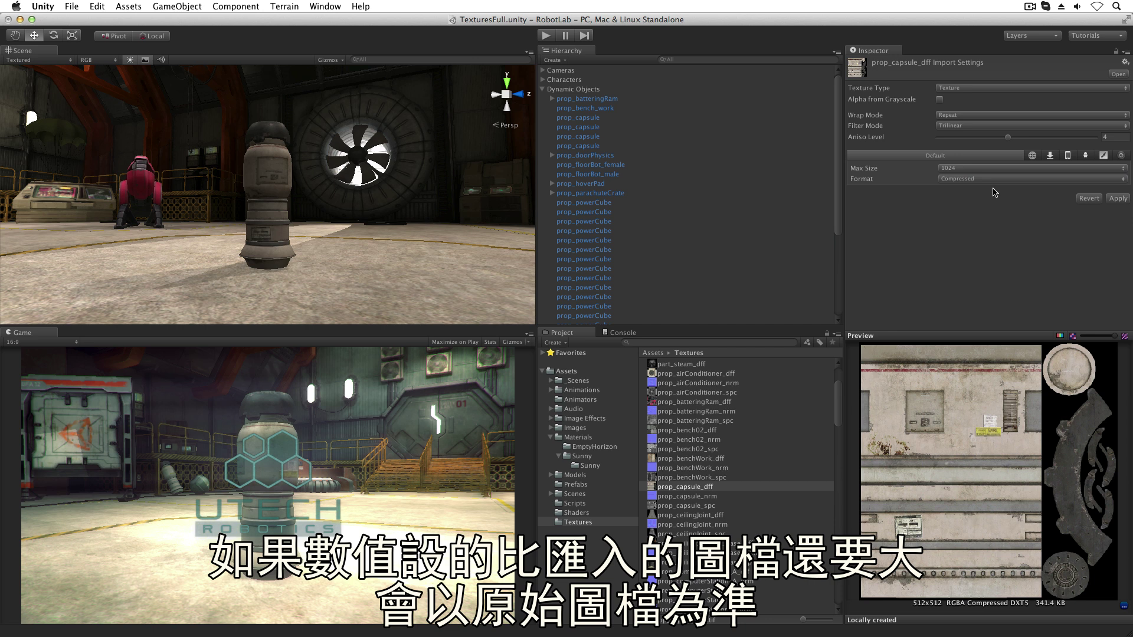
{"action": "mouse_move", "coordinate": [988, 170]}
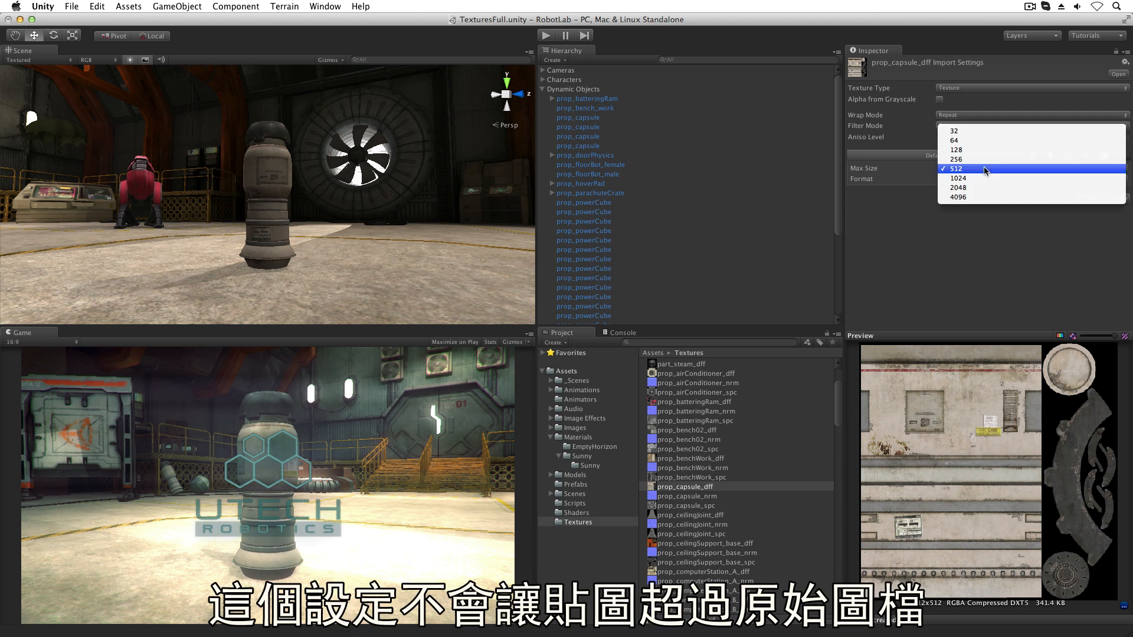
{"action": "left_click", "coordinate": [954, 141]}
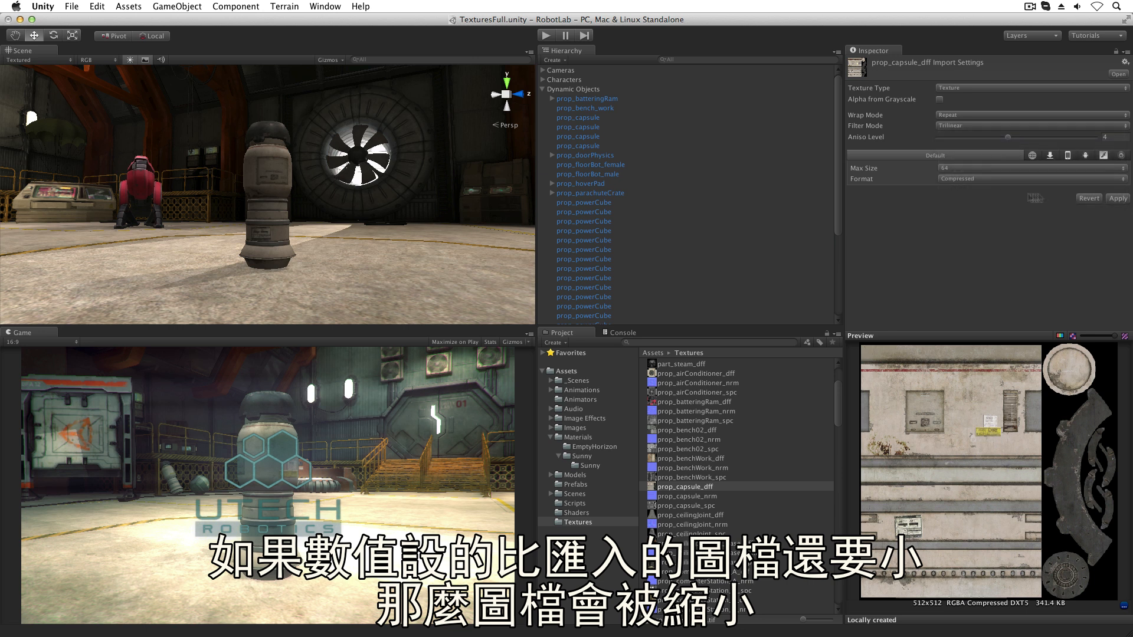
{"action": "left_click", "coordinate": [1117, 198]}
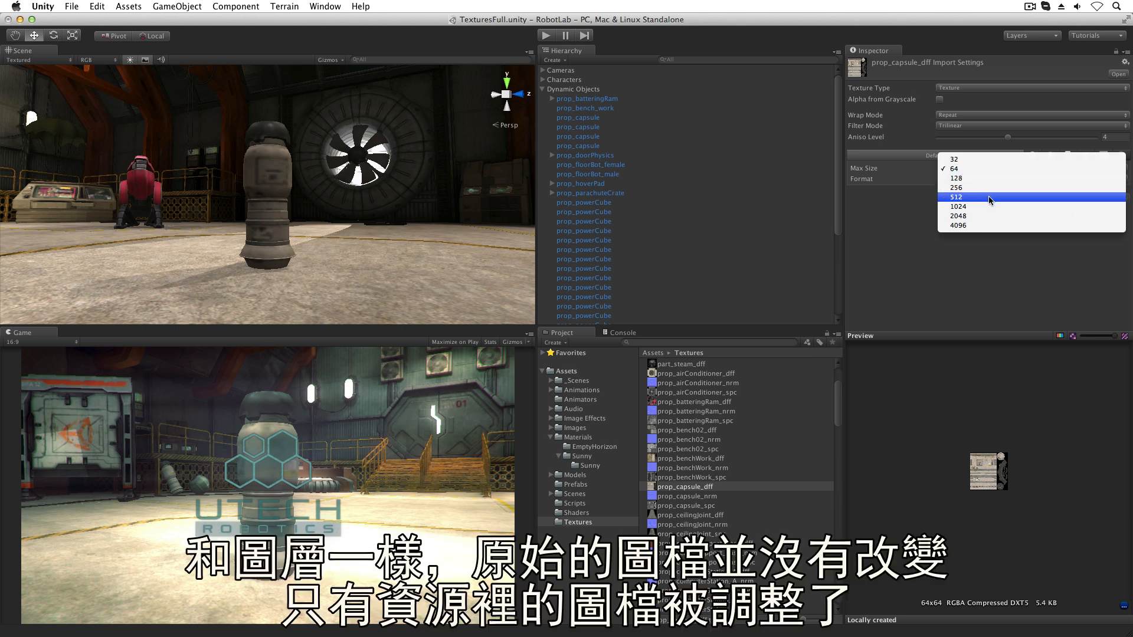
{"action": "left_click", "coordinate": [957, 196]}
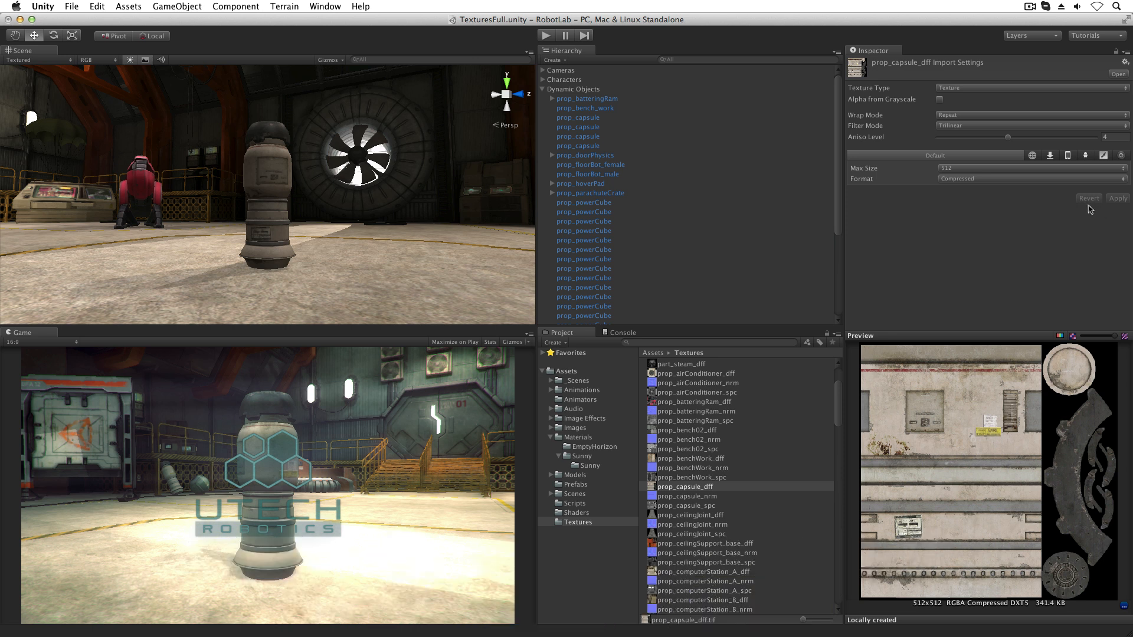
{"action": "left_click", "coordinate": [1032, 178]}
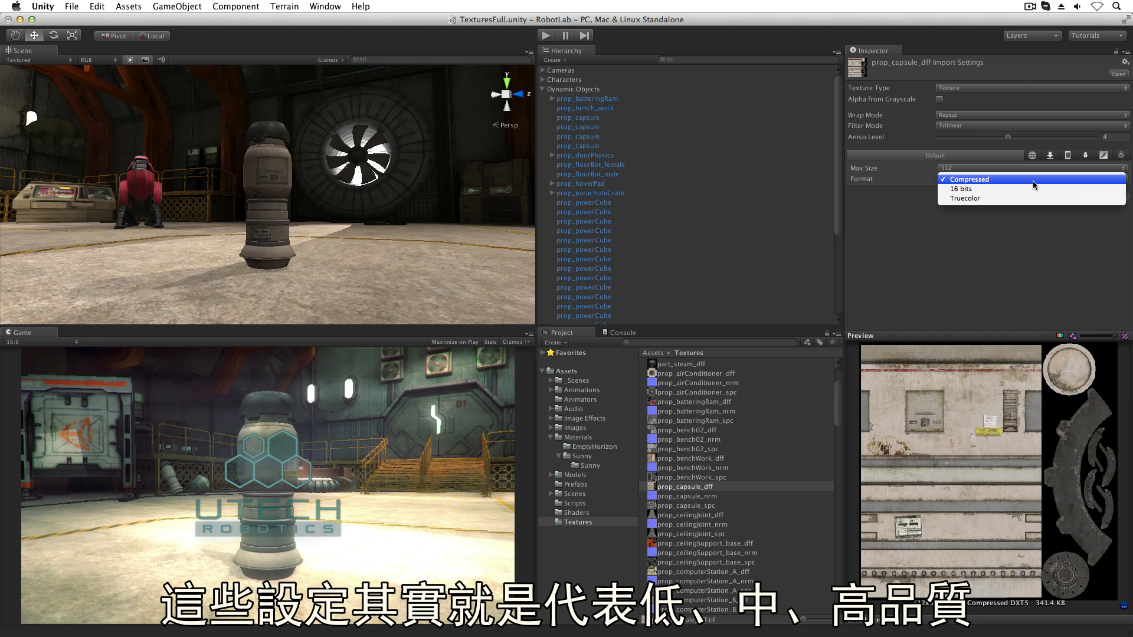
Apply the Truecolor format to prop_capsule_dff, then change it to 16 bits
{"action": "left_click", "coordinate": [964, 198]}
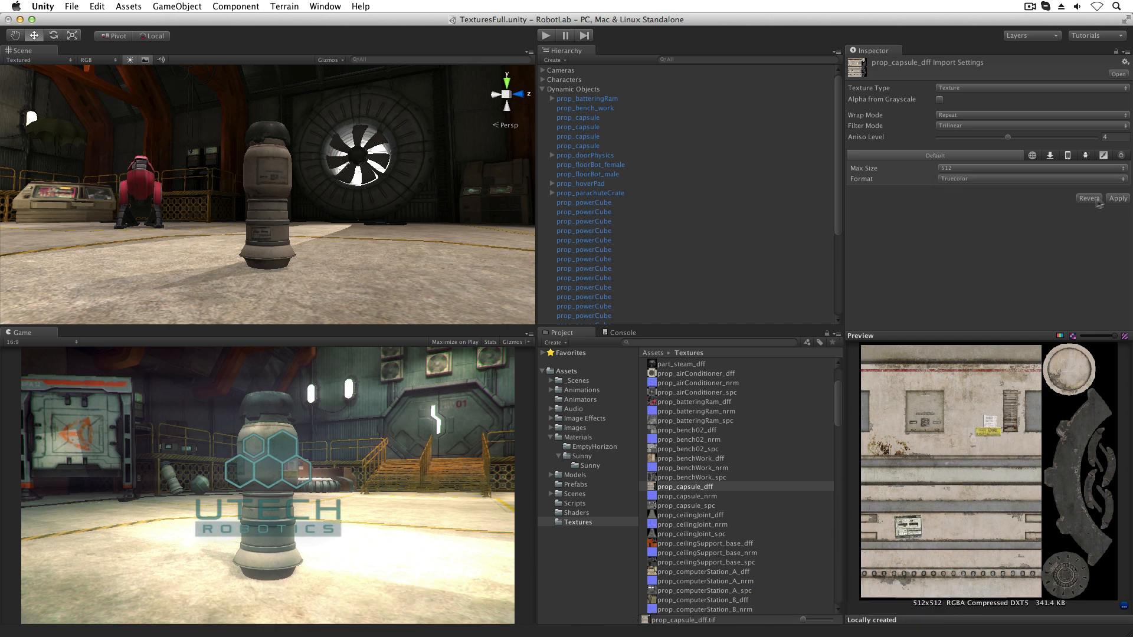
{"action": "left_click", "coordinate": [1117, 198]}
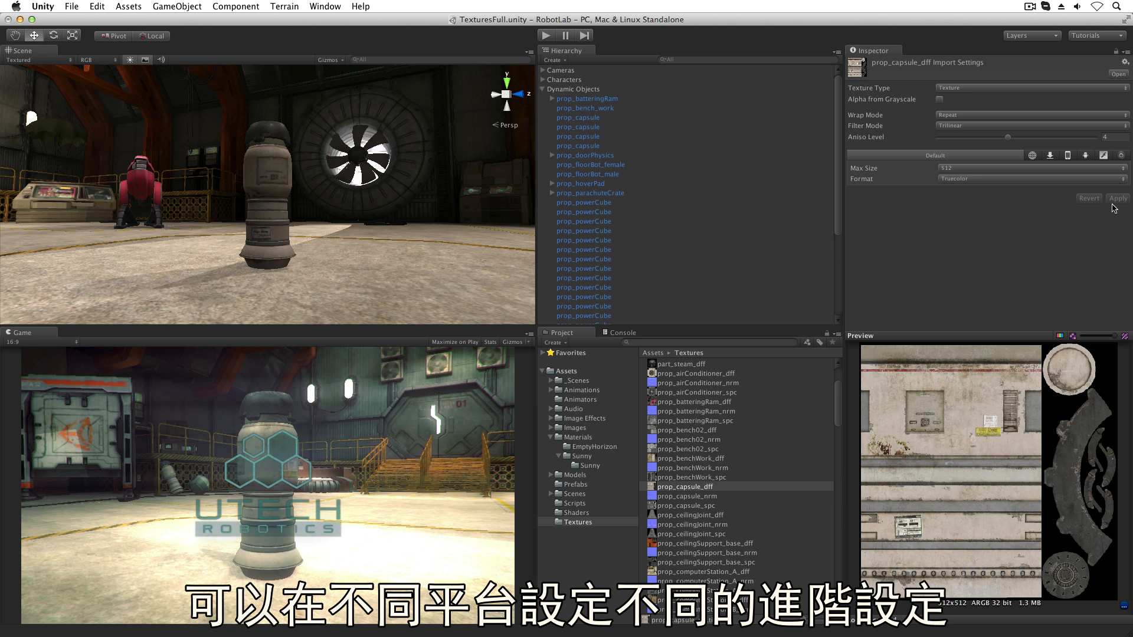
{"action": "left_click", "coordinate": [1033, 179]}
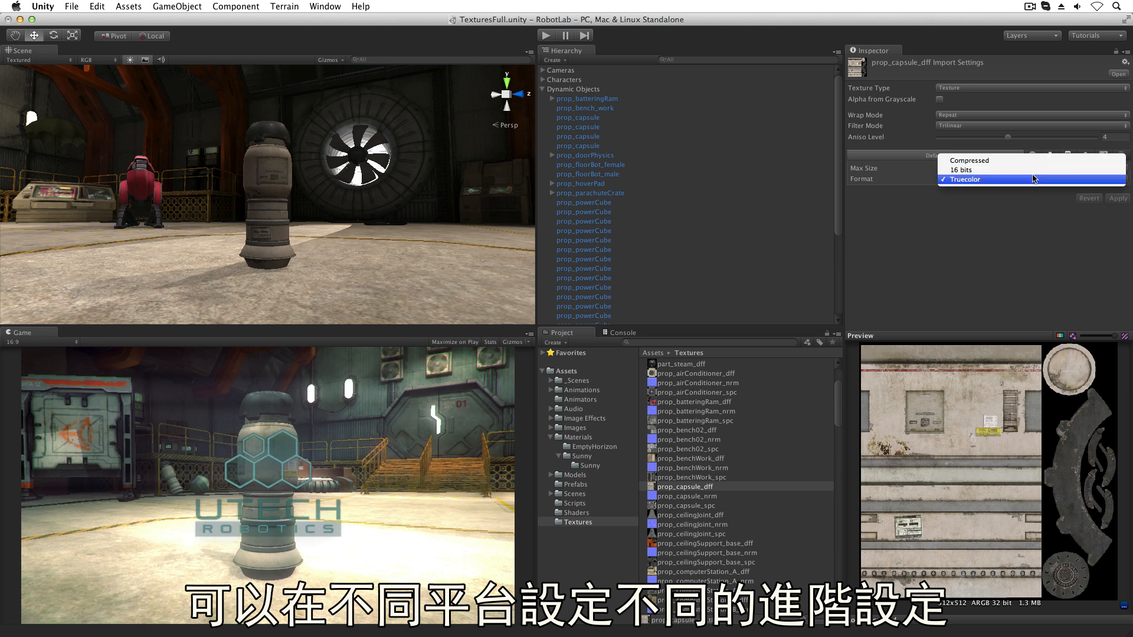
{"action": "left_click", "coordinate": [962, 170]}
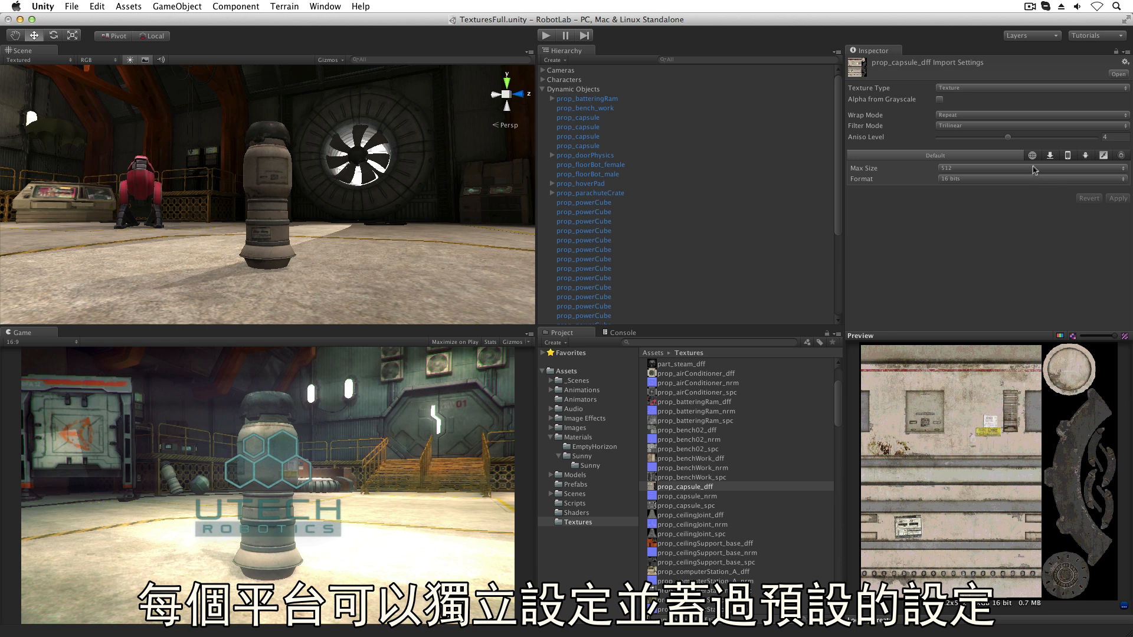
Enable the Standalone override for the capsule texture, keeping max size at 512
{"action": "left_click", "coordinate": [1050, 155]}
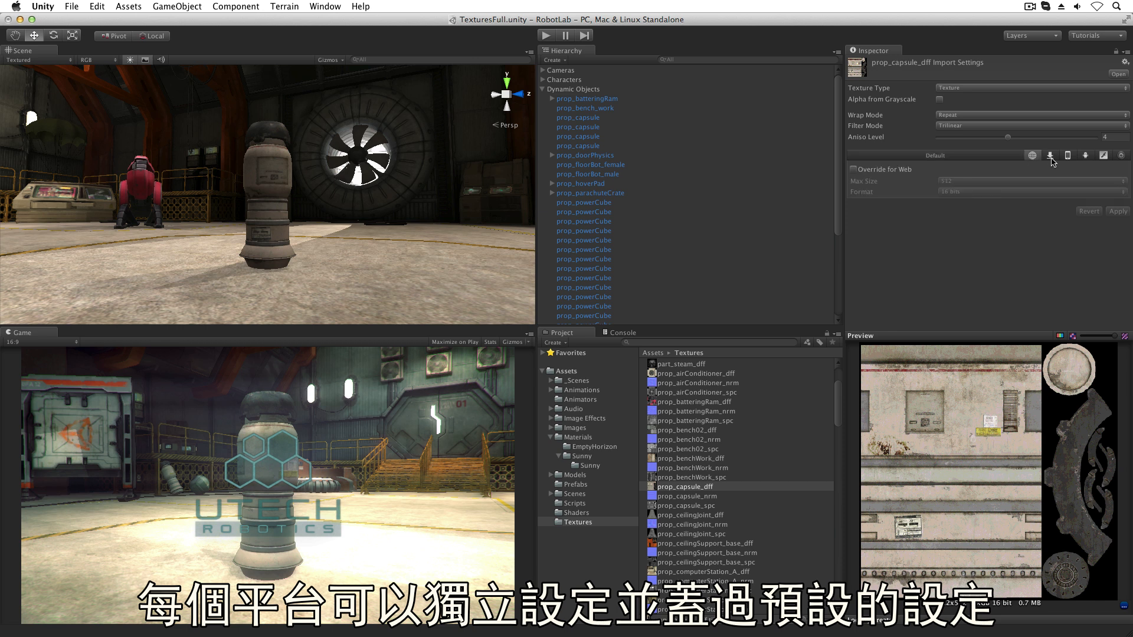
{"action": "left_click", "coordinate": [853, 169]}
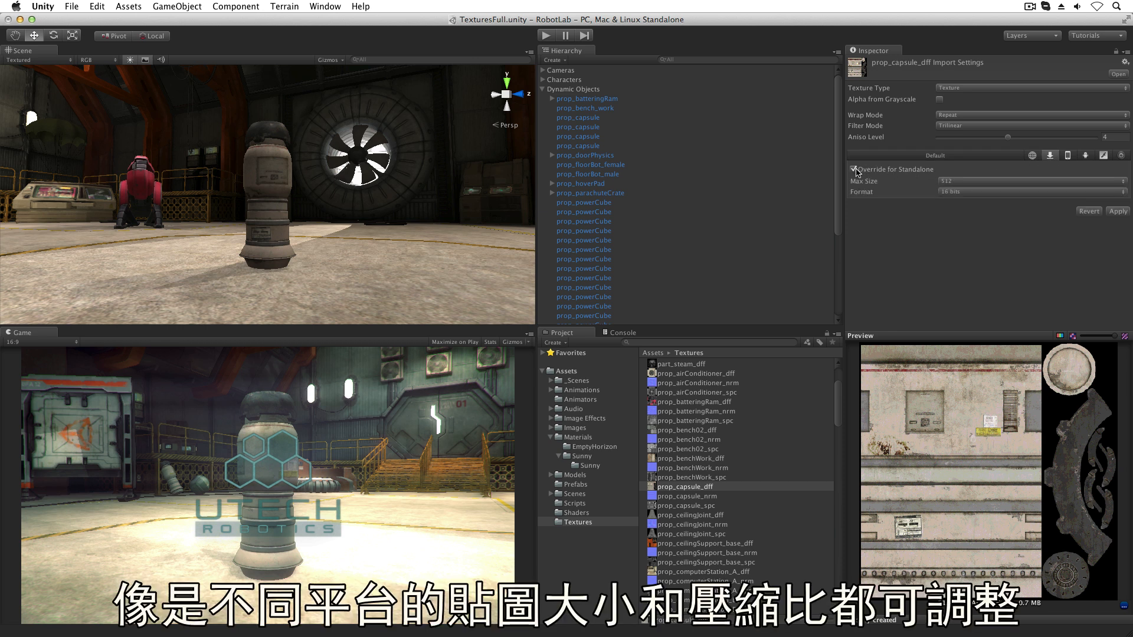
{"action": "left_click", "coordinate": [1032, 181]}
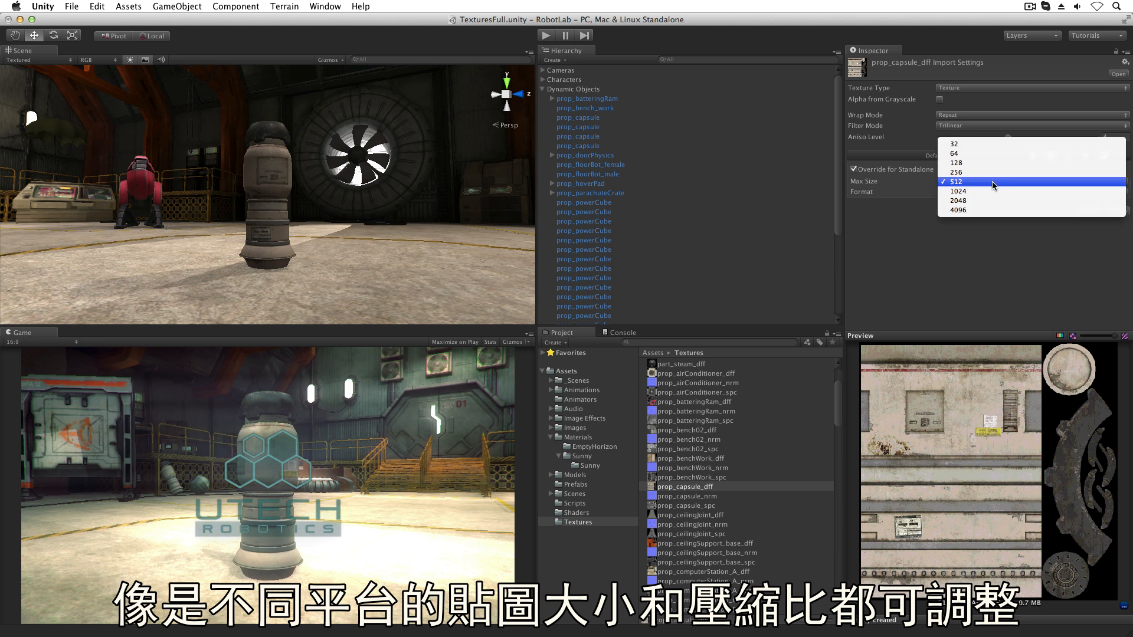
{"action": "left_click", "coordinate": [954, 181]}
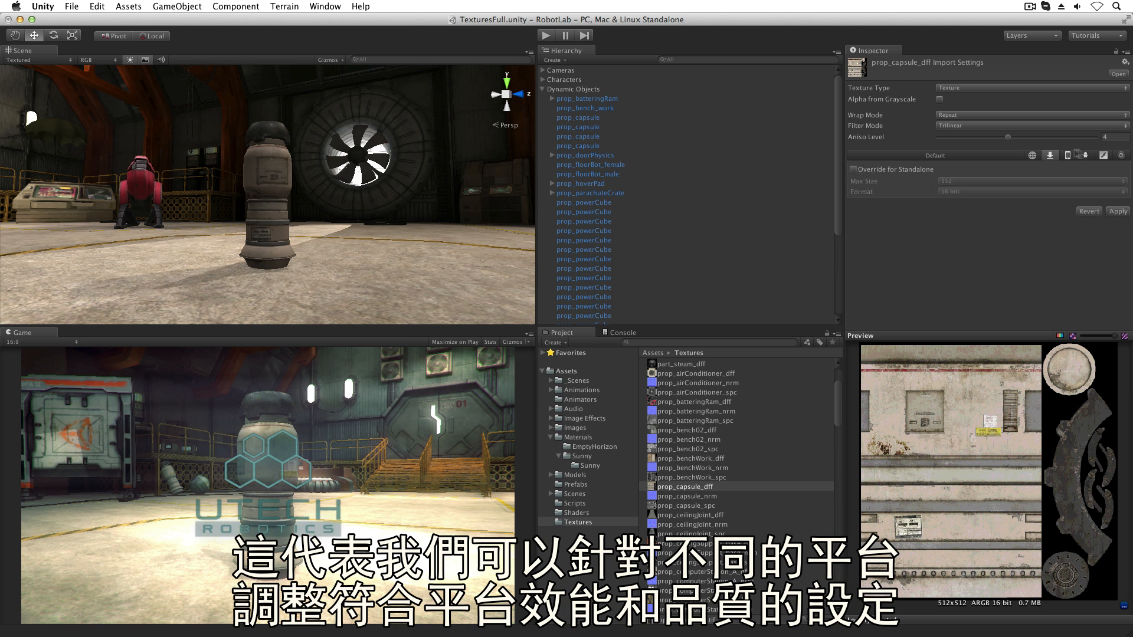
Override iPhone settings with a 16 bits format and set the Android format to Truecolor
{"action": "left_click", "coordinate": [854, 169]}
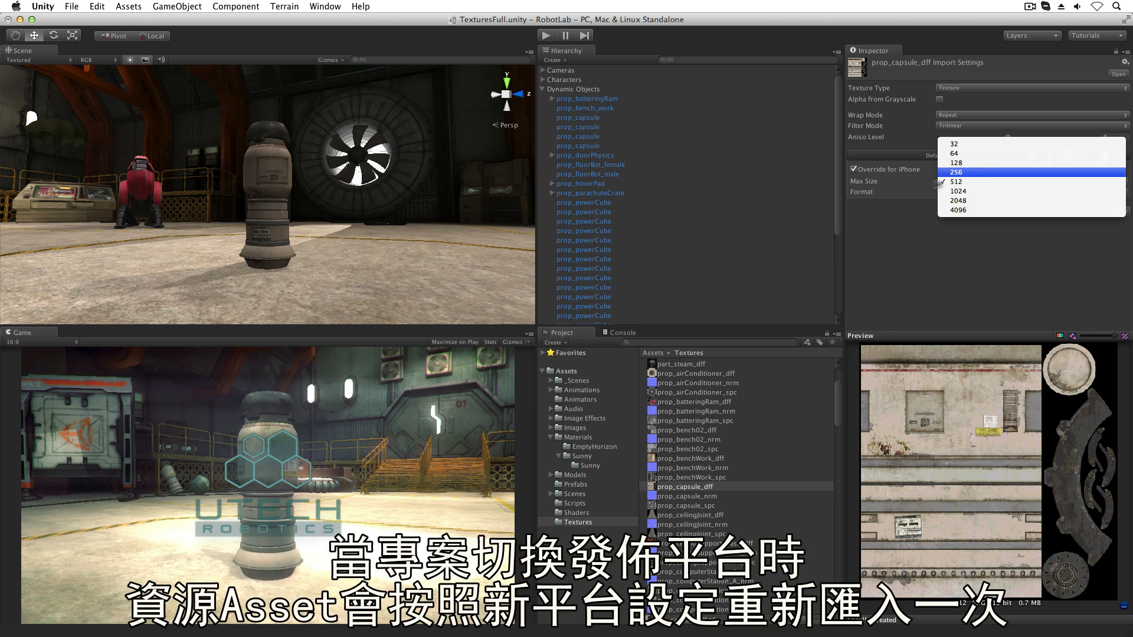
{"action": "left_click", "coordinate": [994, 192]}
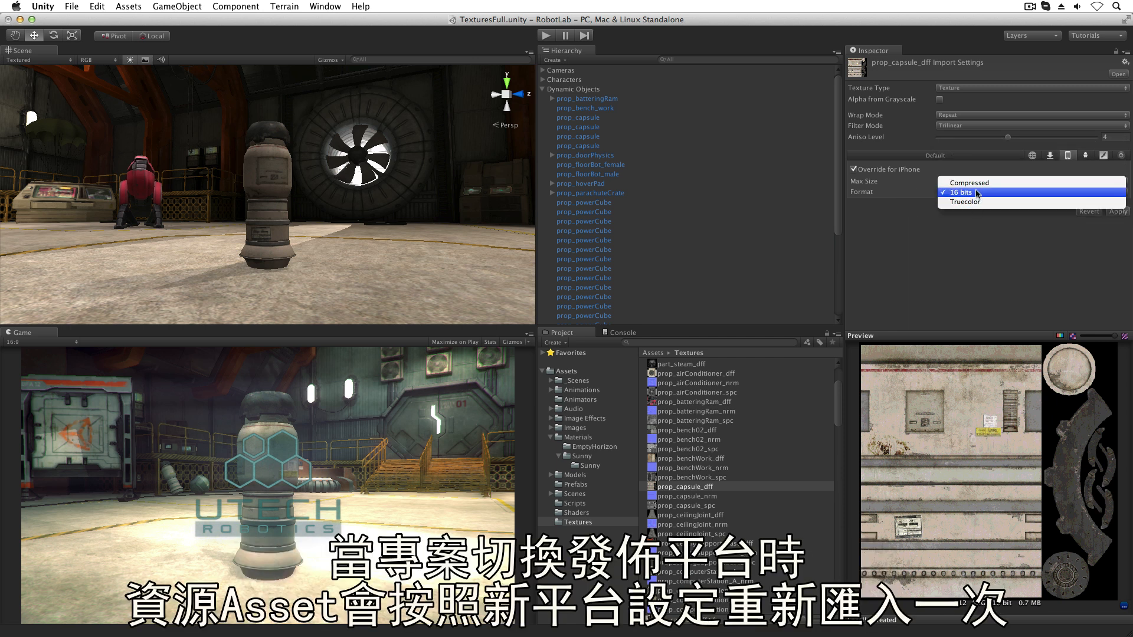
{"action": "left_click", "coordinate": [961, 193]}
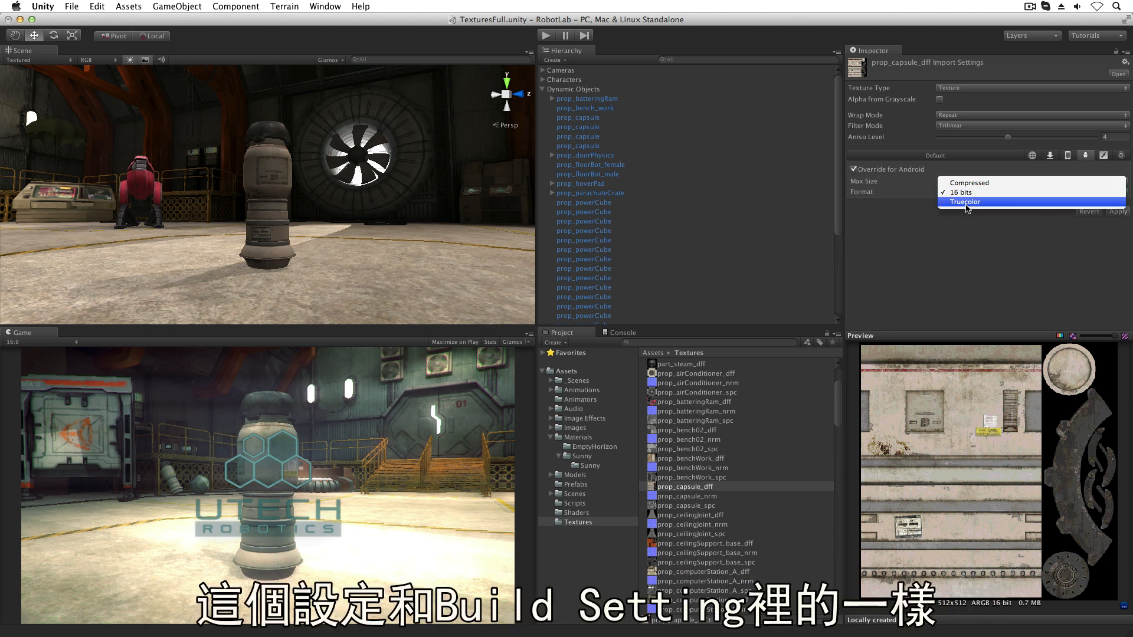
{"action": "left_click", "coordinate": [965, 192]}
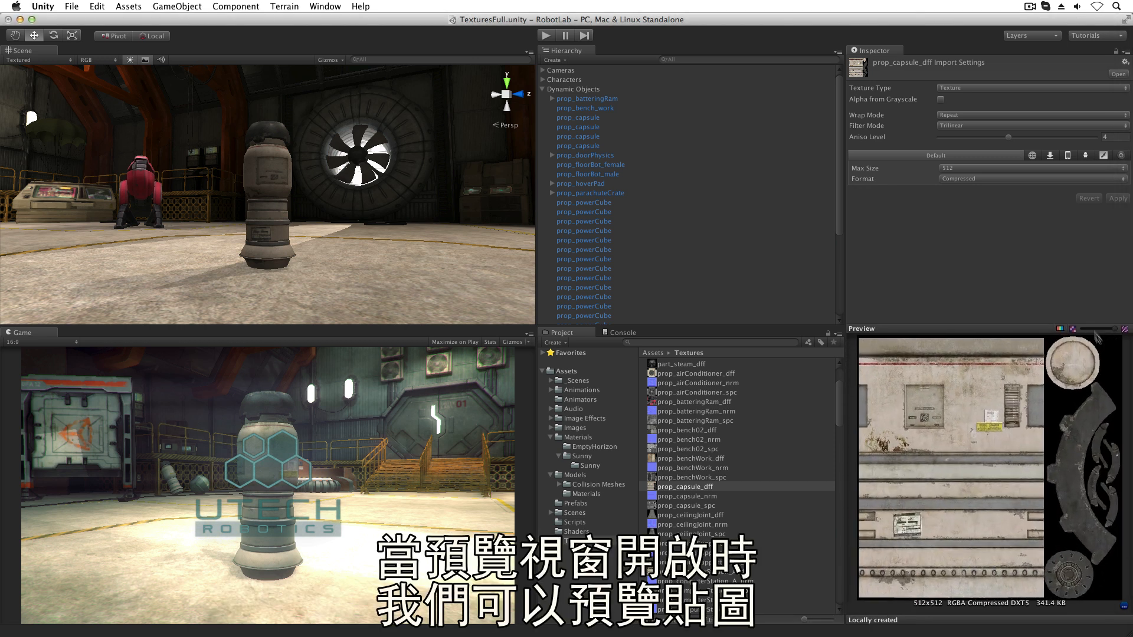
Apply a 128 max size so the preview becomes 128x128, then set max size to 1024
{"action": "left_click", "coordinate": [1032, 168]}
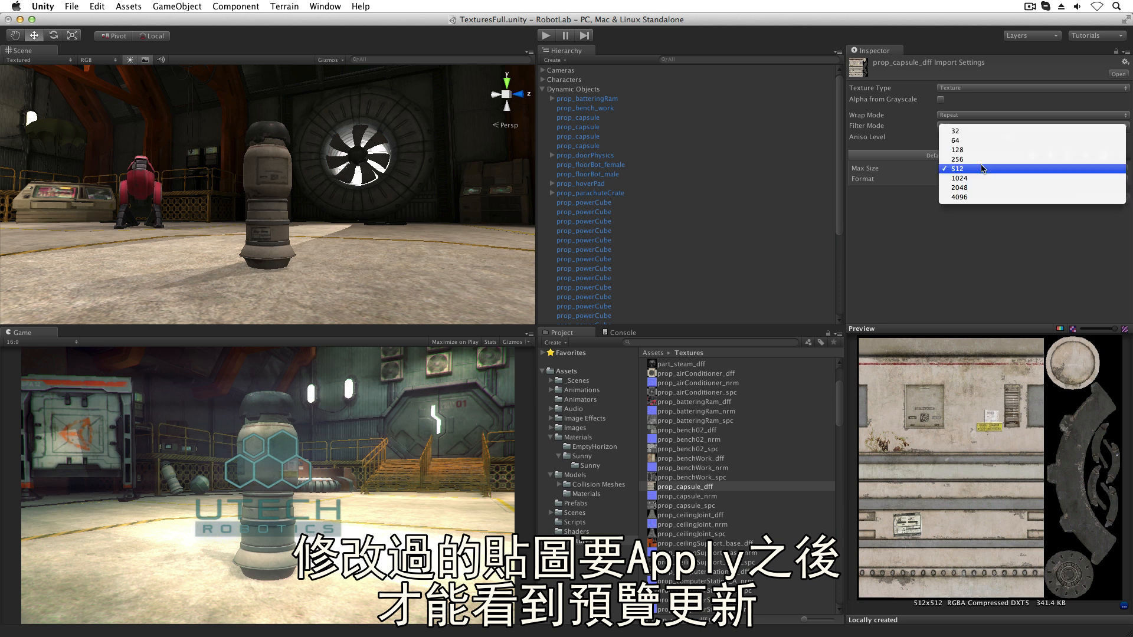
{"action": "left_click", "coordinate": [958, 150]}
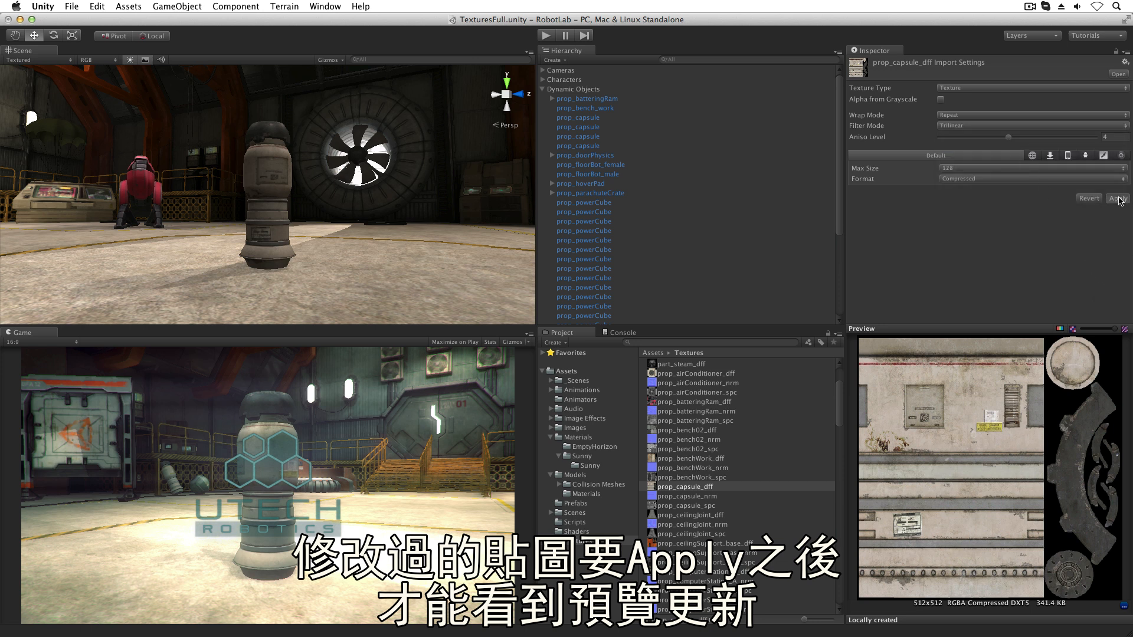
{"action": "left_click", "coordinate": [1117, 198]}
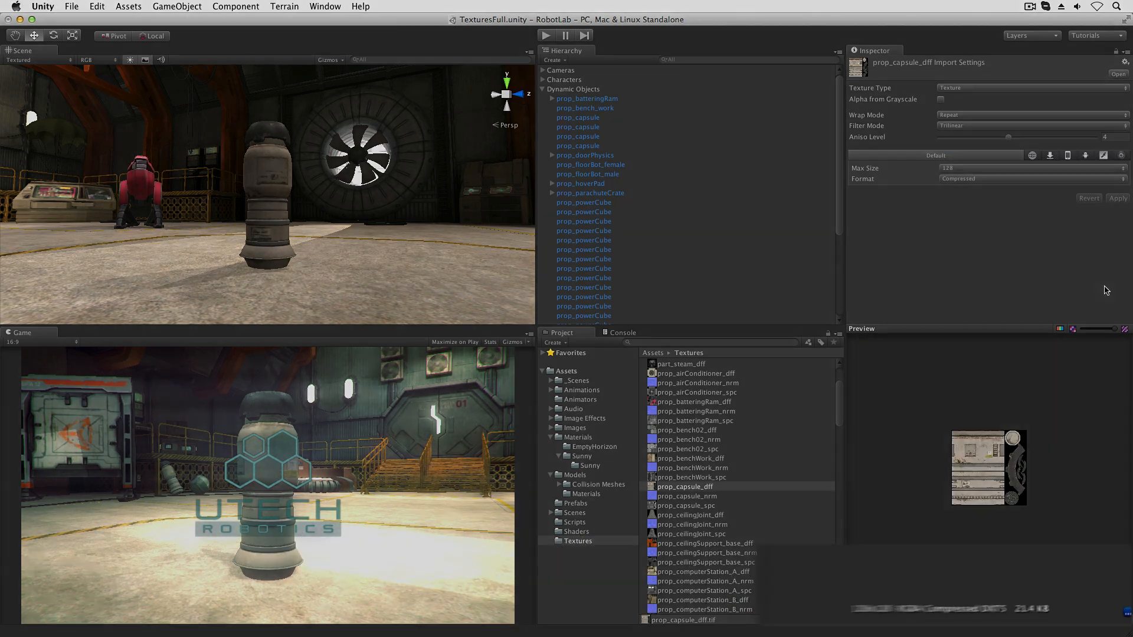
{"action": "left_click", "coordinate": [1031, 169]}
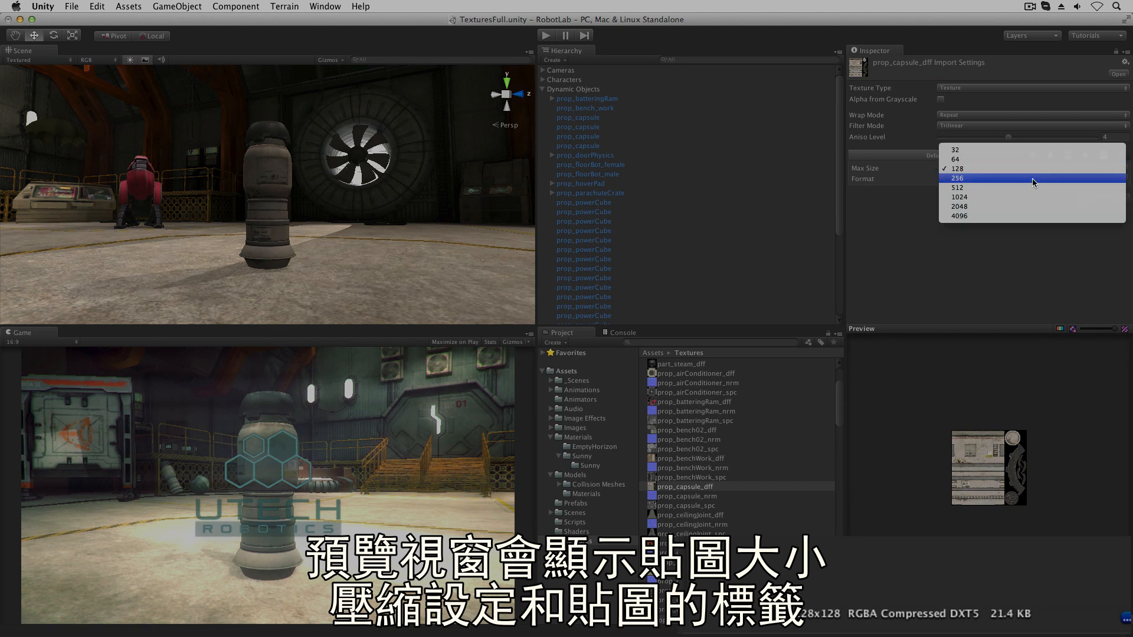
{"action": "left_click", "coordinate": [959, 197]}
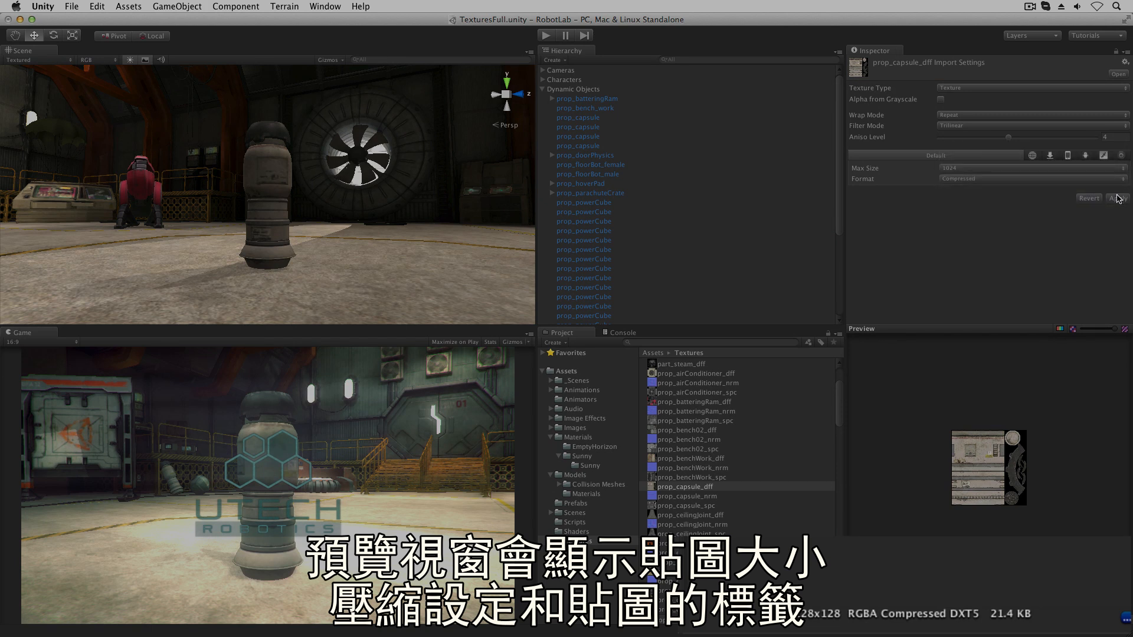